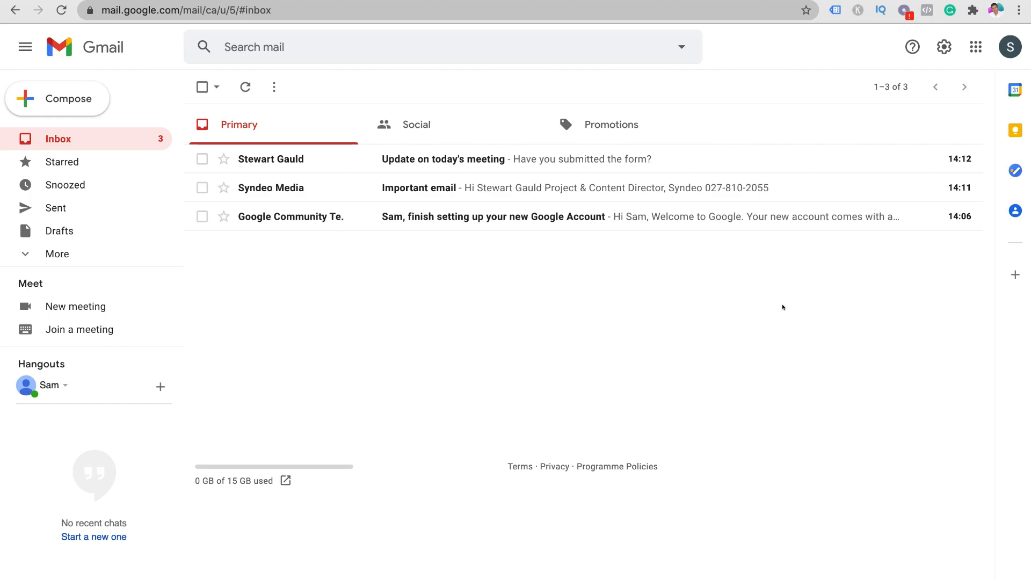
{"action": "mouse_move", "coordinate": [800, 330]}
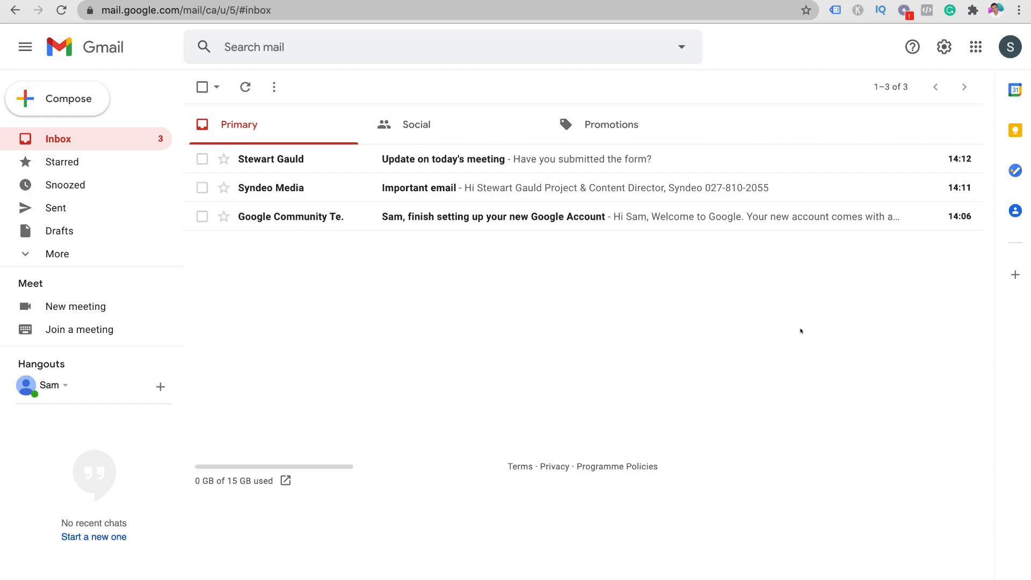
{"action": "mouse_move", "coordinate": [792, 309]}
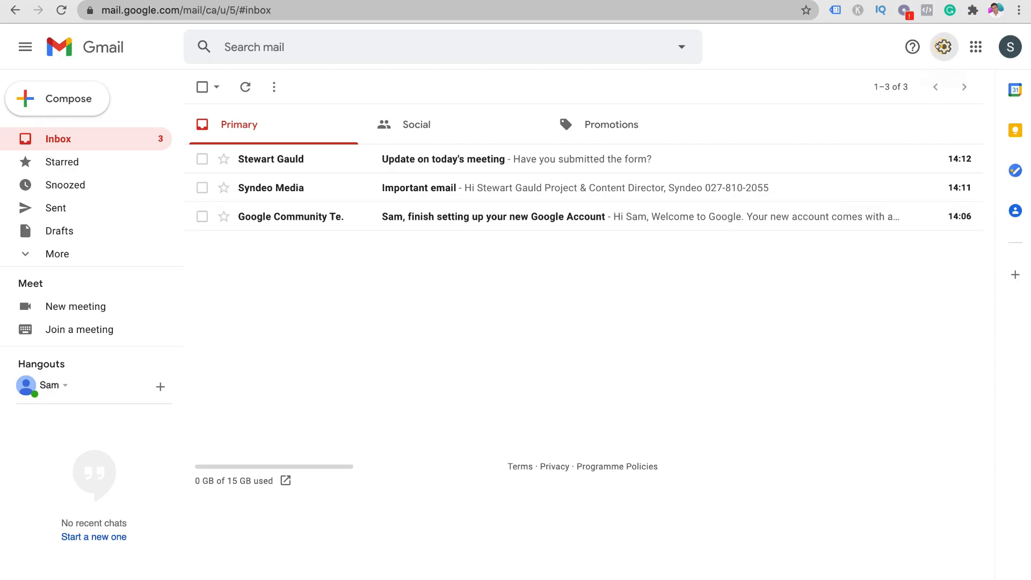
Reach the Forwarding and POP/IMAP settings page from the gear menu
{"action": "left_click", "coordinate": [942, 47]}
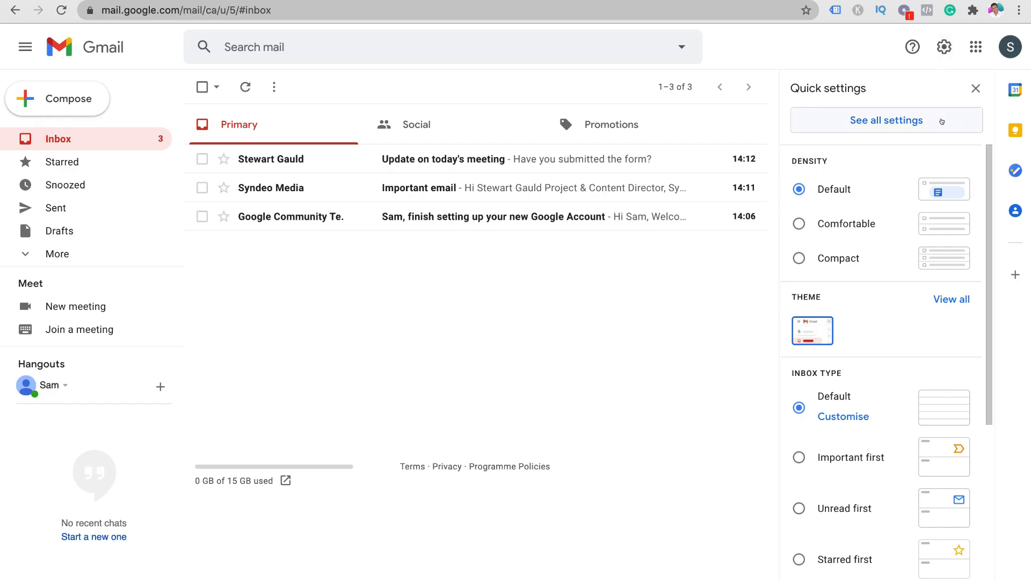
{"action": "left_click", "coordinate": [886, 121]}
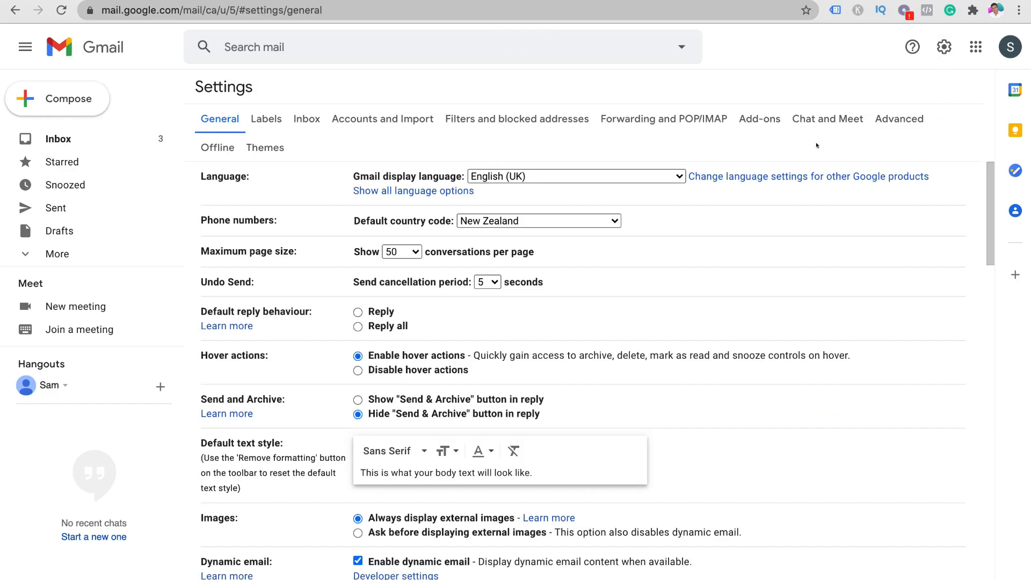
{"action": "mouse_move", "coordinate": [681, 139]}
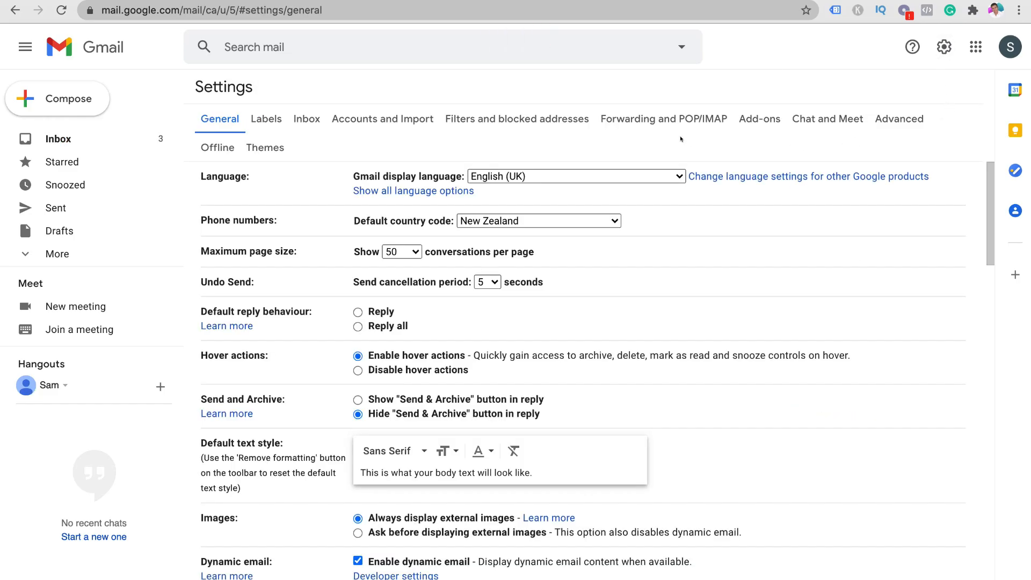
{"action": "mouse_move", "coordinate": [667, 122]}
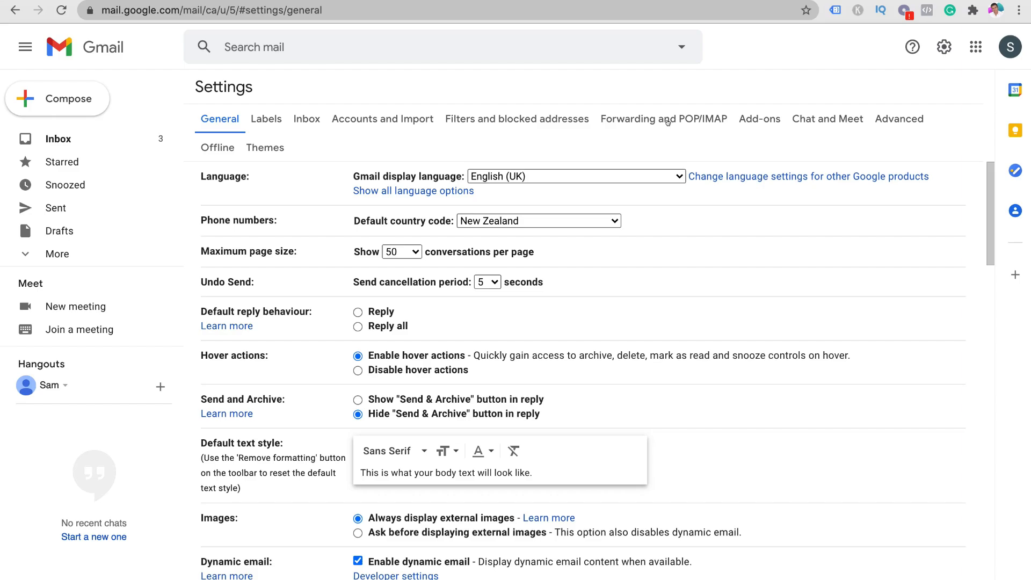
{"action": "left_click", "coordinate": [664, 120]}
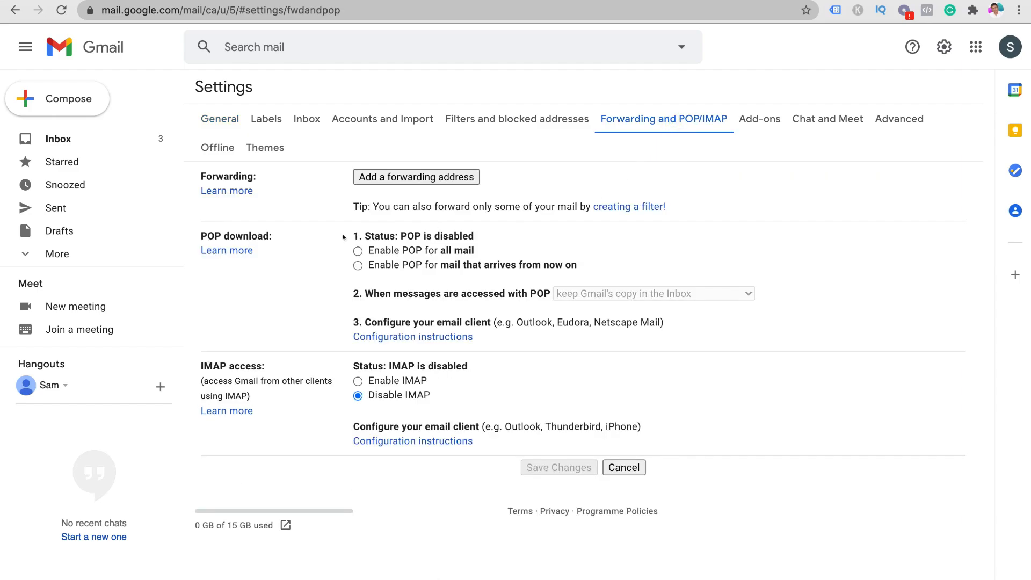
Enable POP for all mail and mark Gmail's copy as read when accessed
{"action": "left_click", "coordinate": [359, 250]}
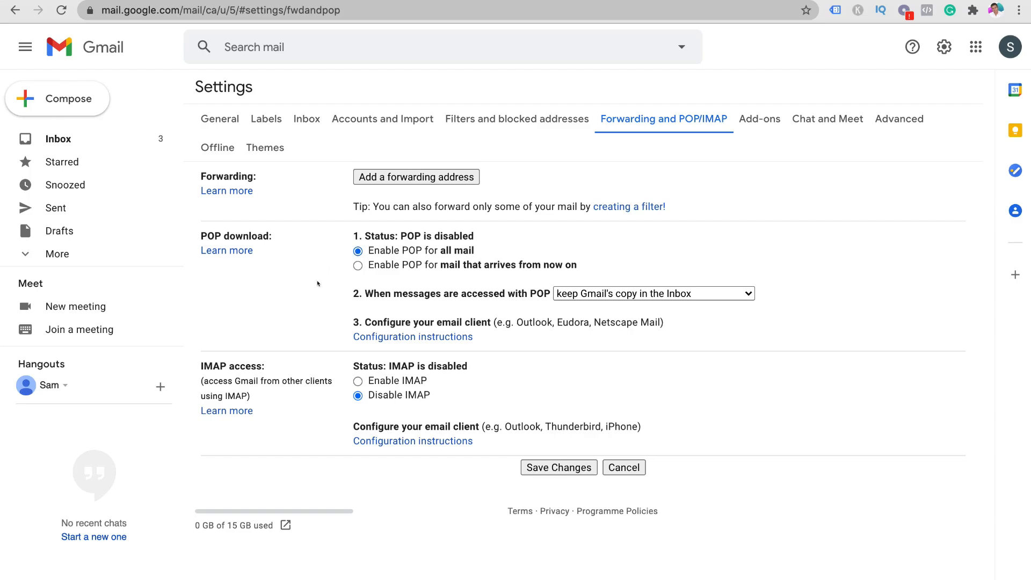
{"action": "mouse_move", "coordinate": [462, 308]}
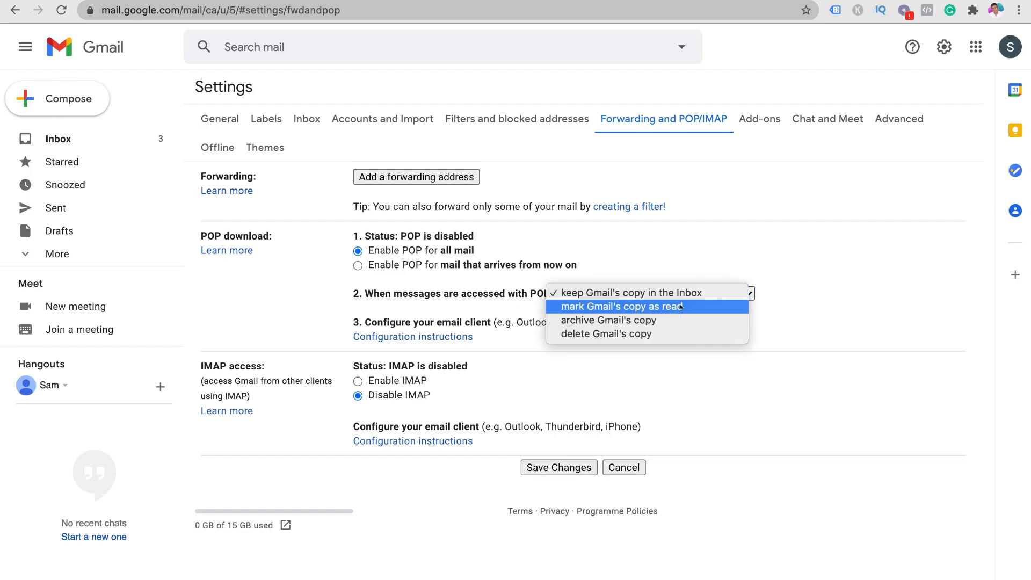
{"action": "mouse_move", "coordinate": [697, 306]}
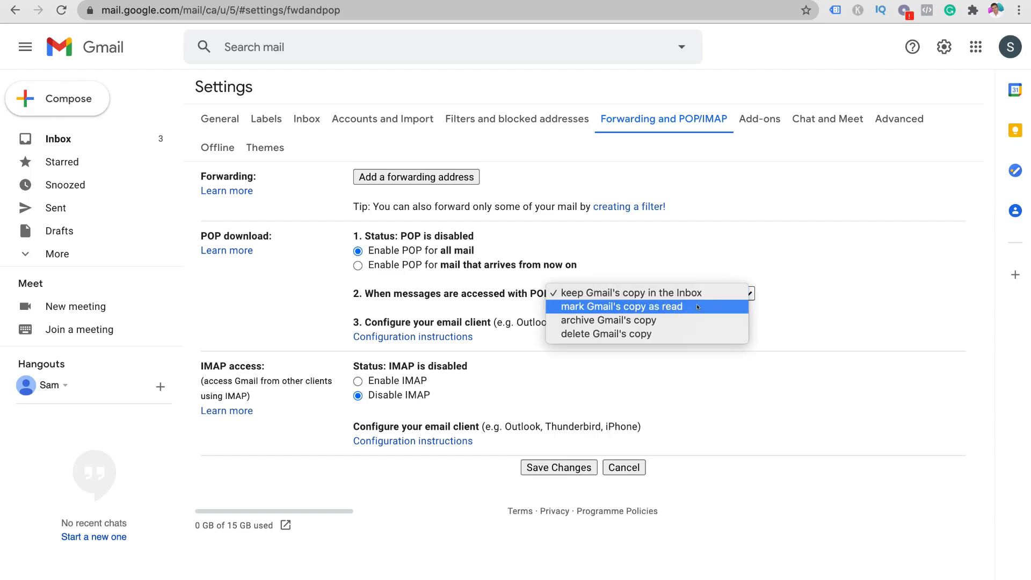
{"action": "left_click", "coordinate": [619, 306]}
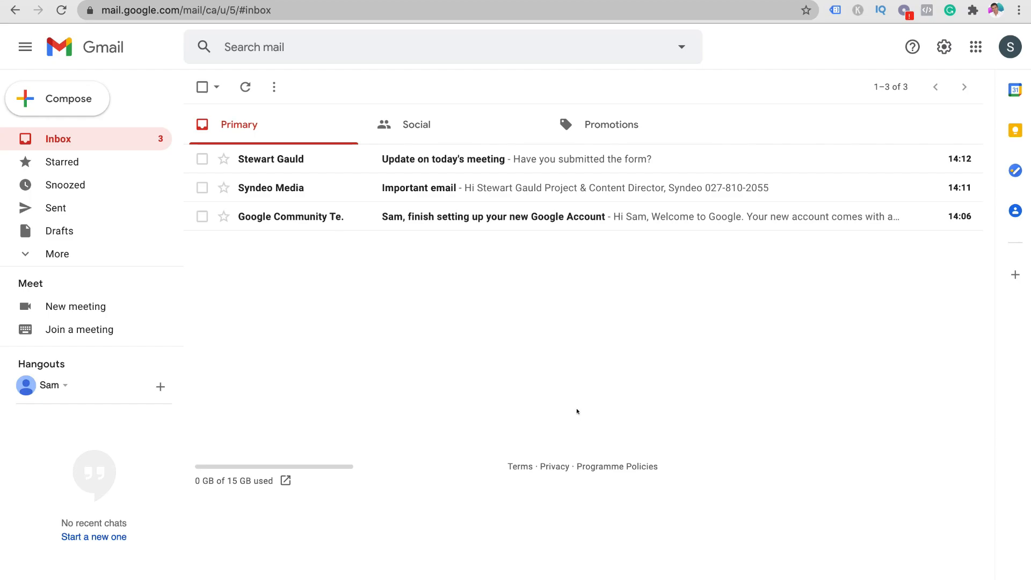
{"action": "mouse_move", "coordinate": [487, 280]}
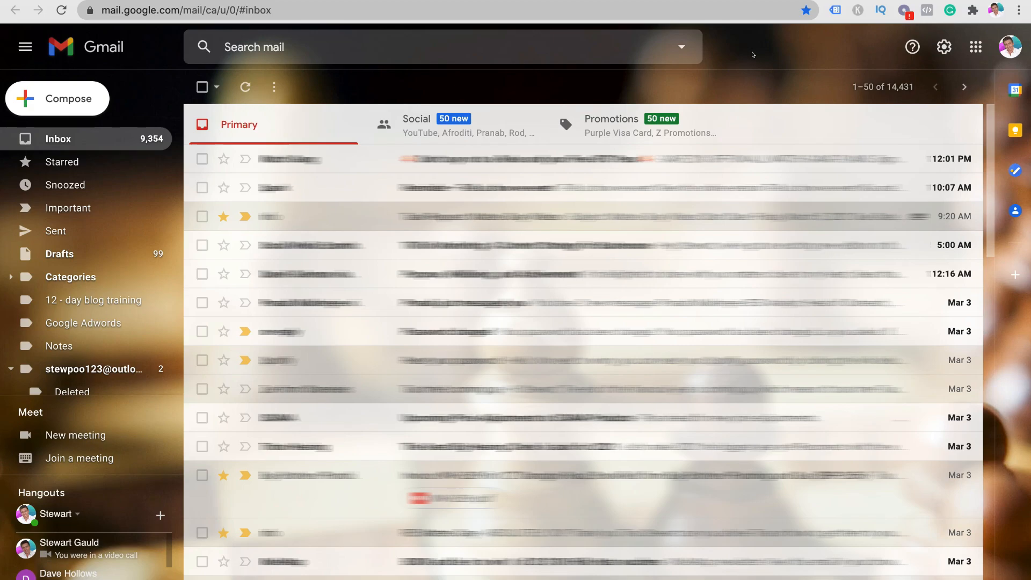
{"action": "mouse_move", "coordinate": [810, 43]}
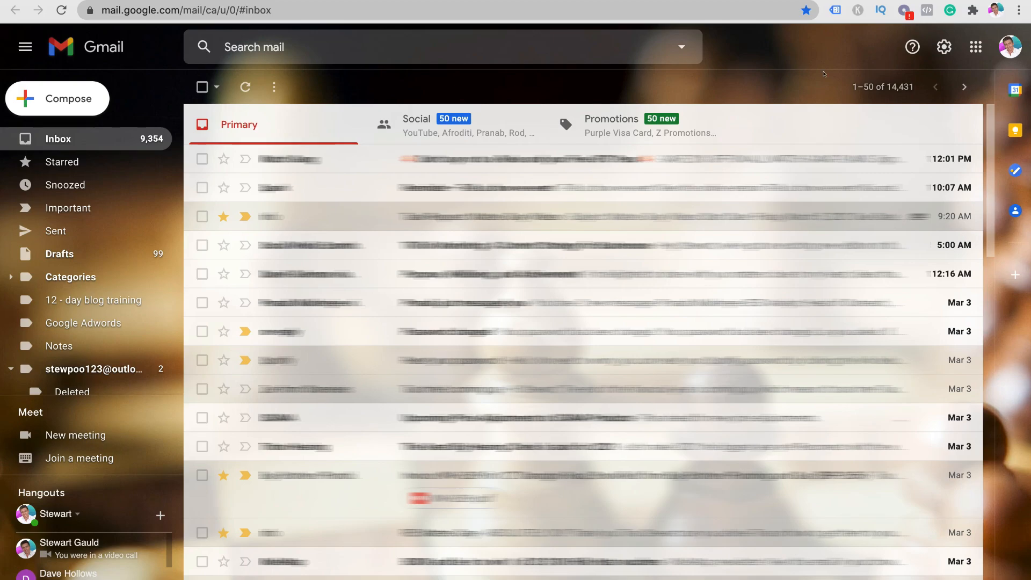
Reach the Accounts and Import settings page from the gear menu
{"action": "left_click", "coordinate": [943, 47]}
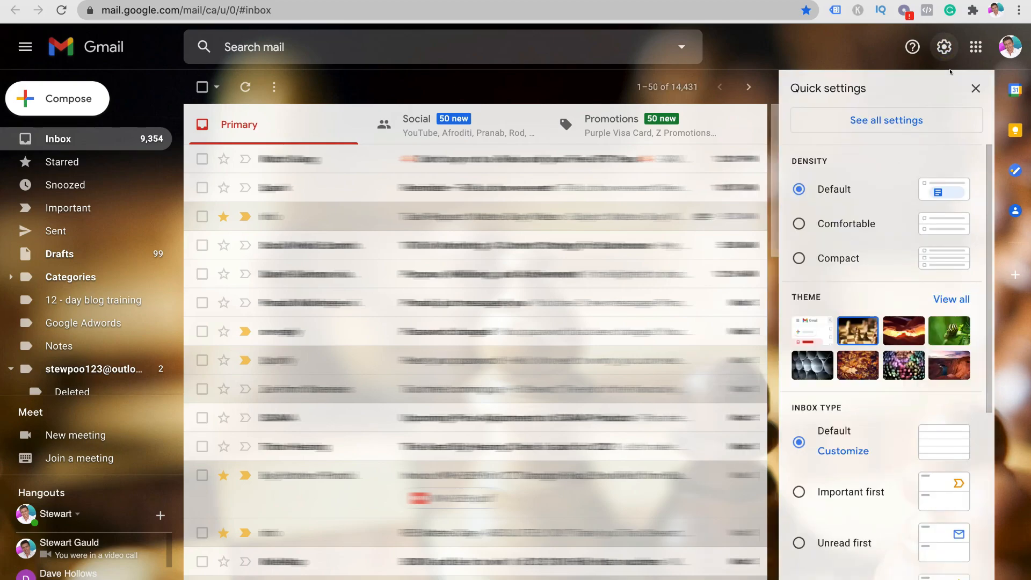
{"action": "left_click", "coordinate": [886, 119]}
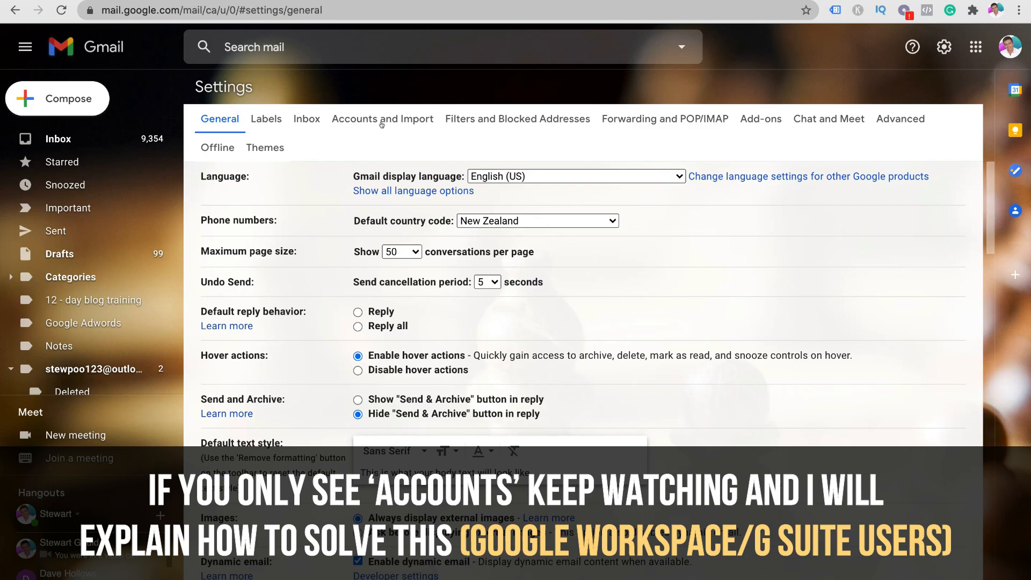
{"action": "left_click", "coordinate": [382, 119]}
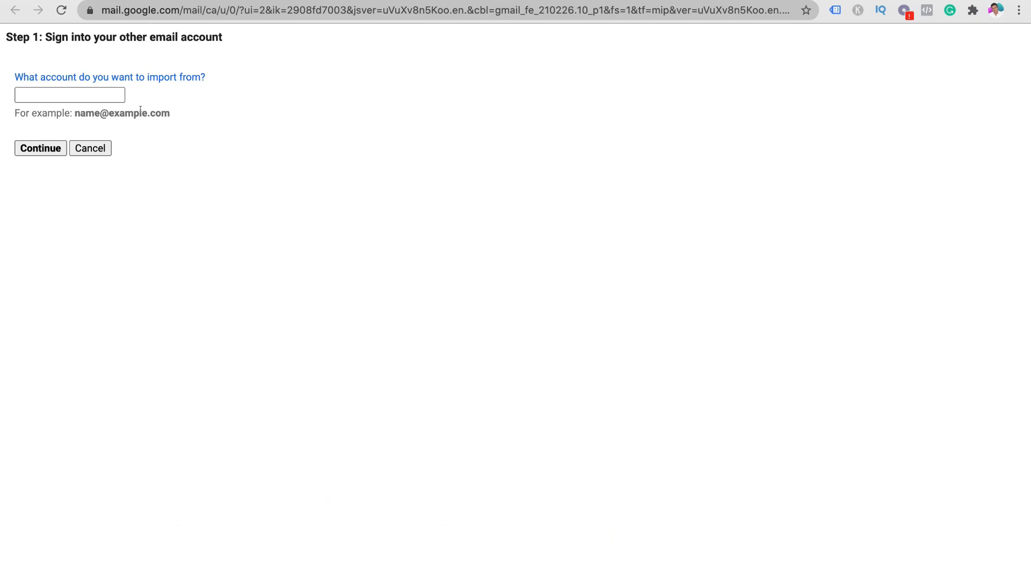
{"action": "left_click", "coordinate": [68, 94]}
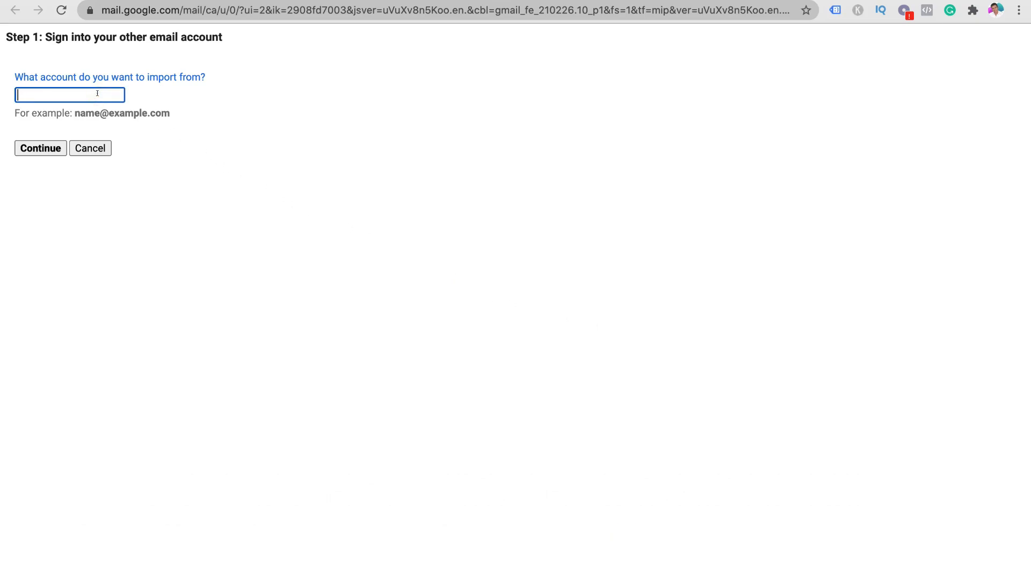
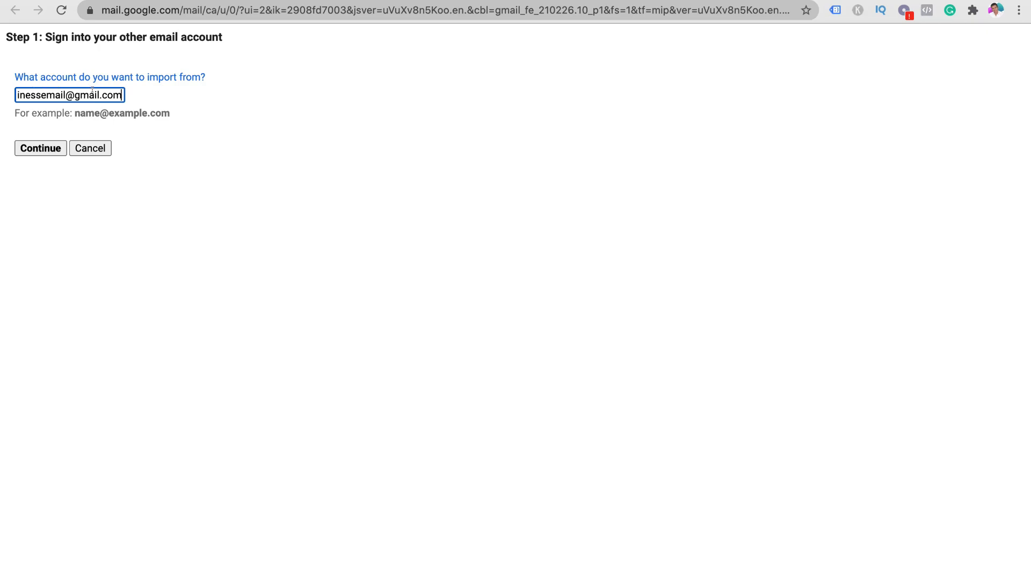
{"action": "left_click", "coordinate": [39, 148]}
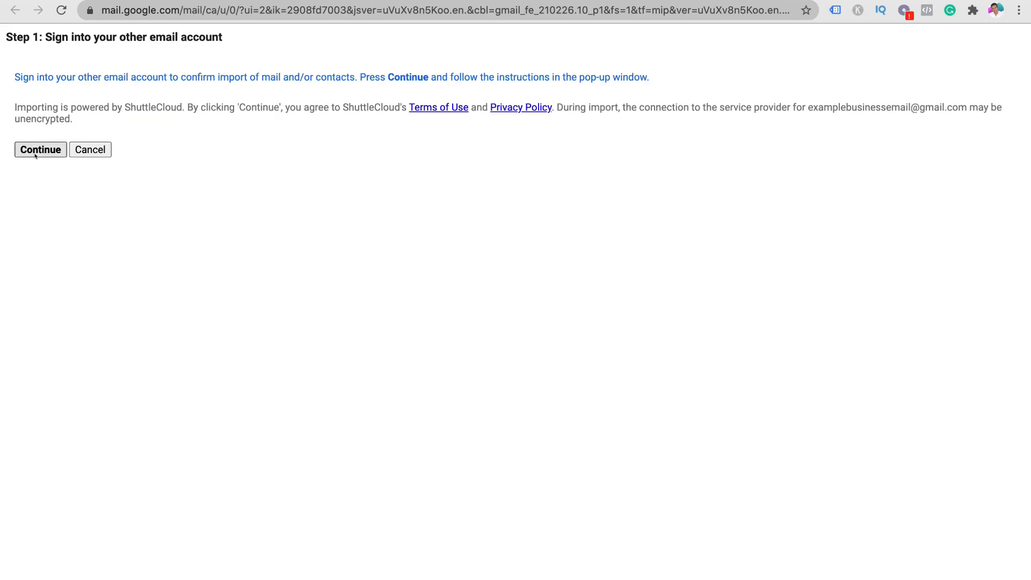
{"action": "left_click", "coordinate": [40, 150]}
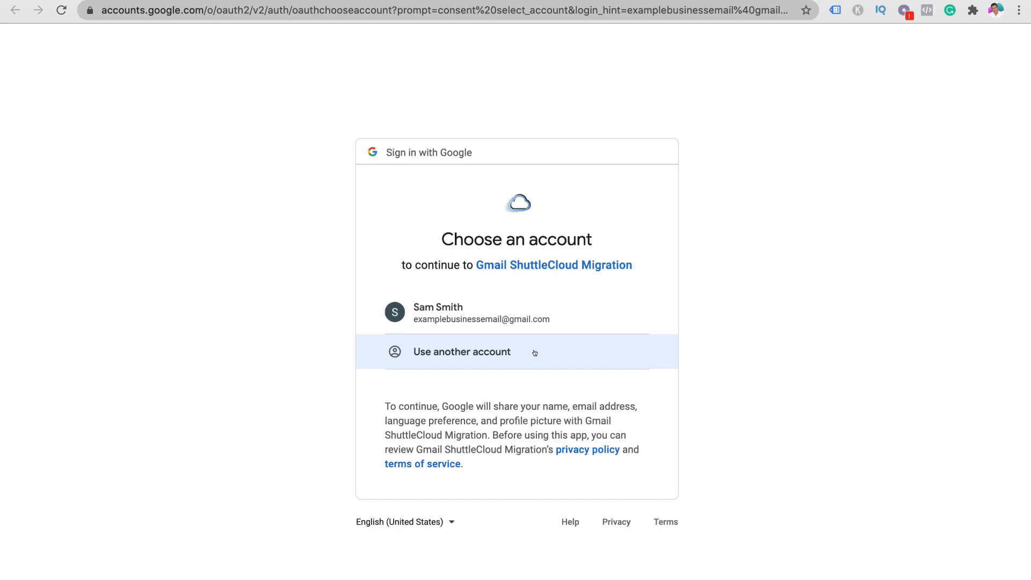
{"action": "mouse_move", "coordinate": [525, 348]}
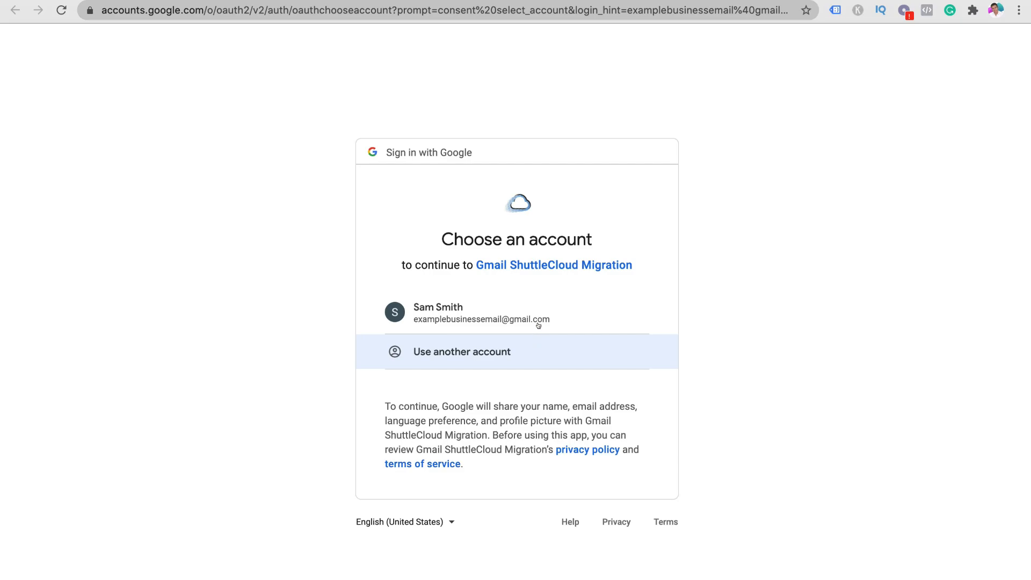
{"action": "mouse_move", "coordinate": [513, 313]}
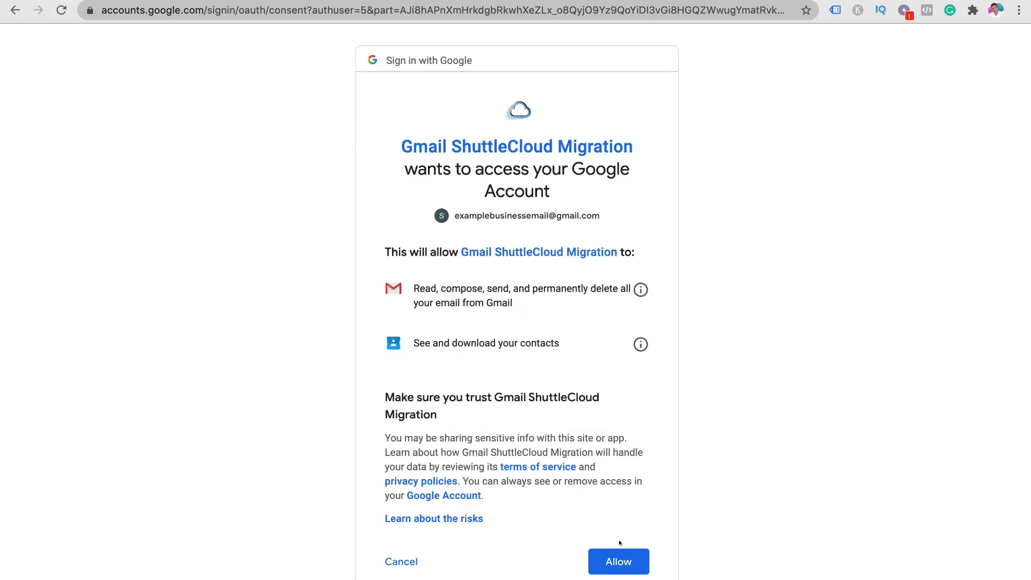
Allow Gmail ShuttleCloud Migration access to the old account
{"action": "left_click", "coordinate": [616, 561]}
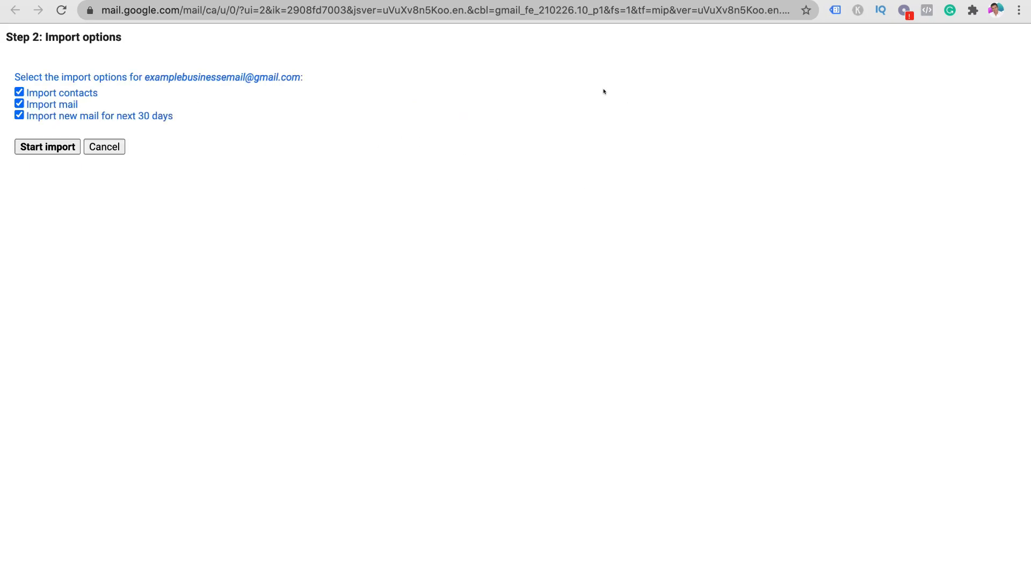
{"action": "mouse_move", "coordinate": [50, 46]}
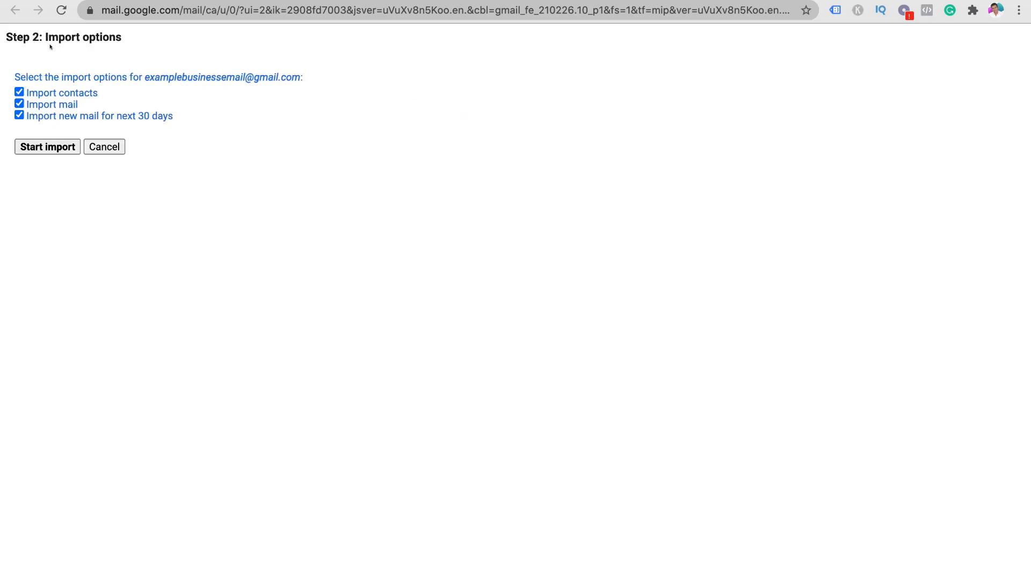
{"action": "mouse_move", "coordinate": [87, 129]}
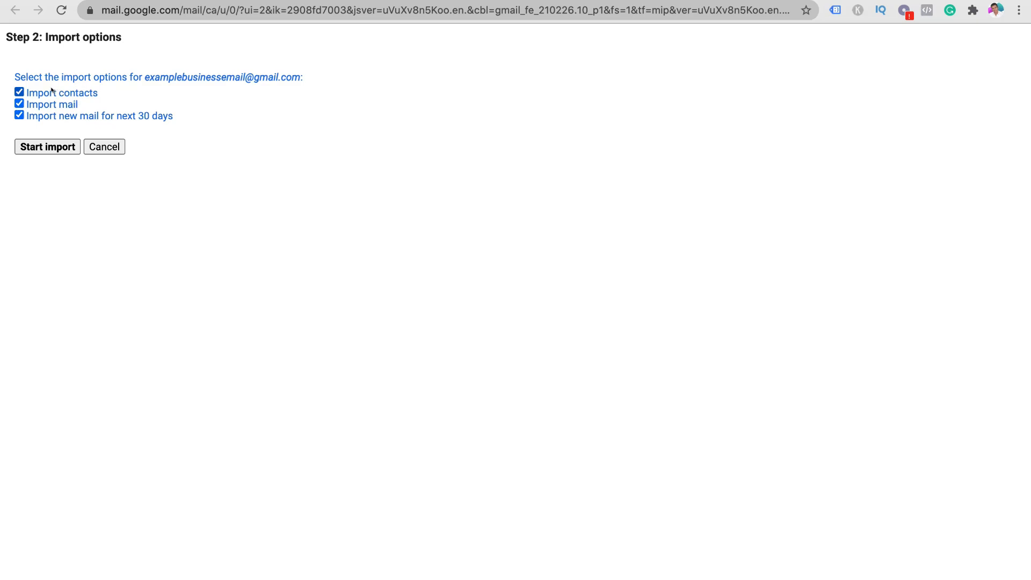
{"action": "mouse_move", "coordinate": [75, 89]}
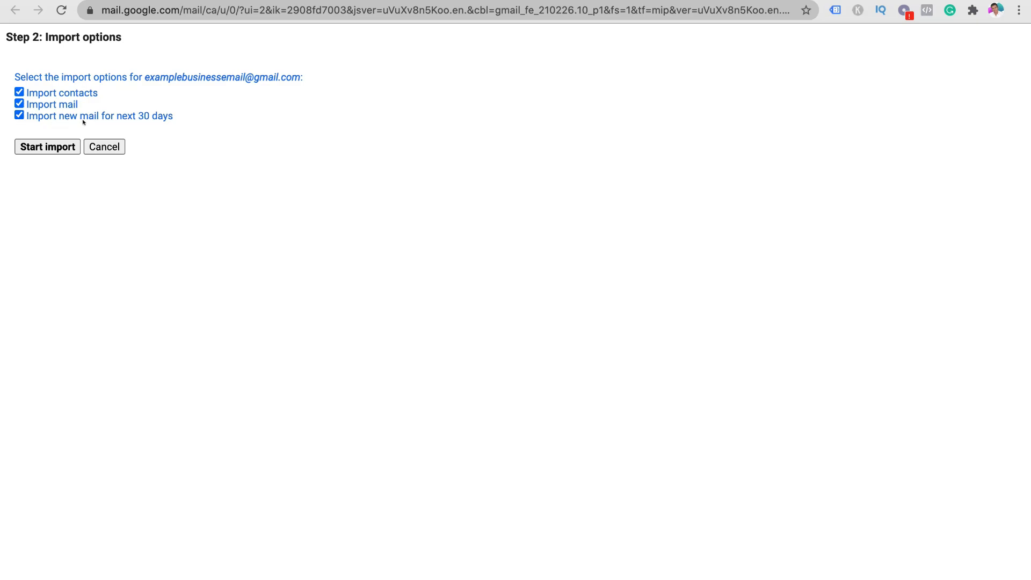
{"action": "mouse_move", "coordinate": [153, 86]}
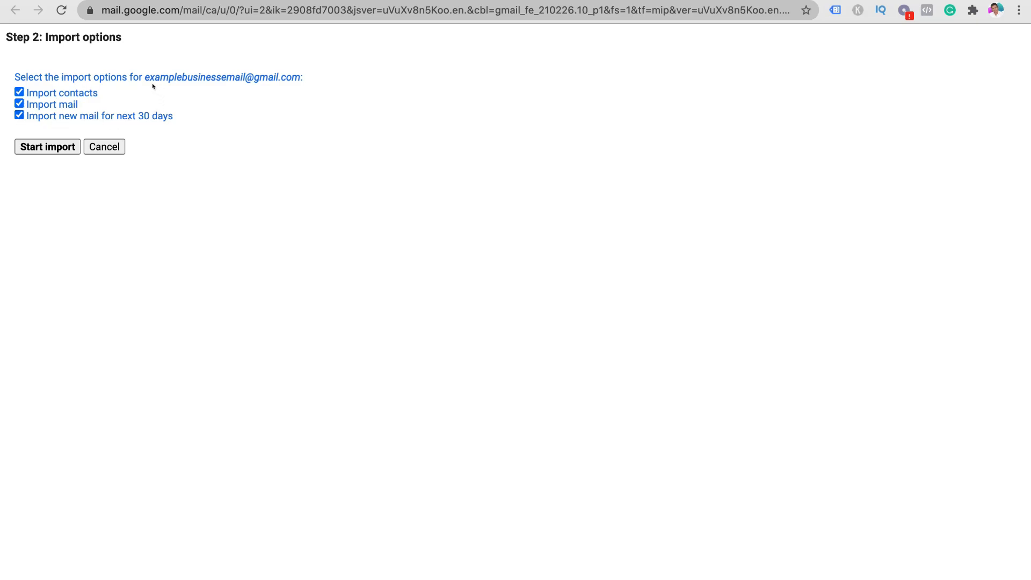
{"action": "mouse_move", "coordinate": [140, 69]}
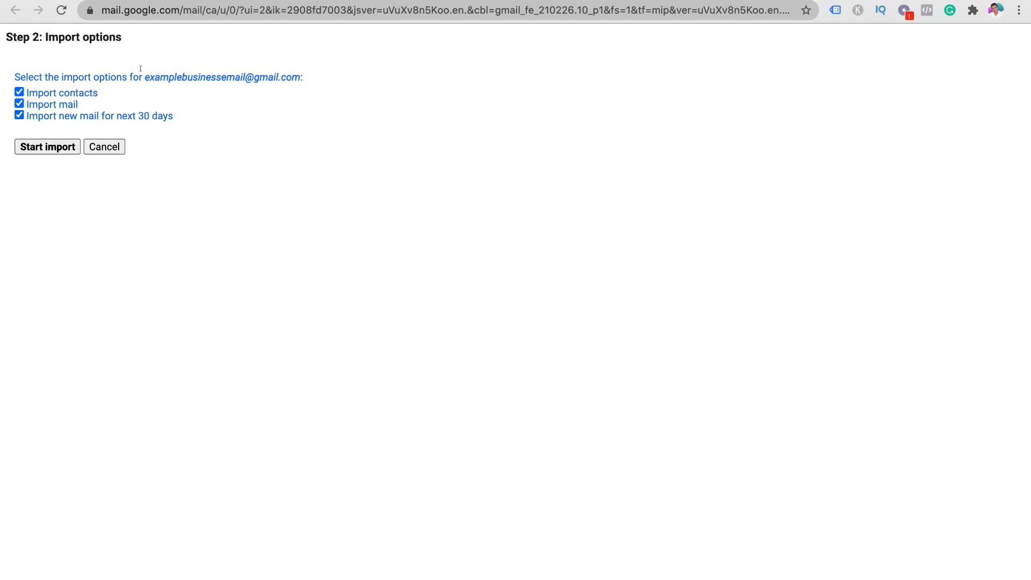
{"action": "mouse_move", "coordinate": [295, 52]}
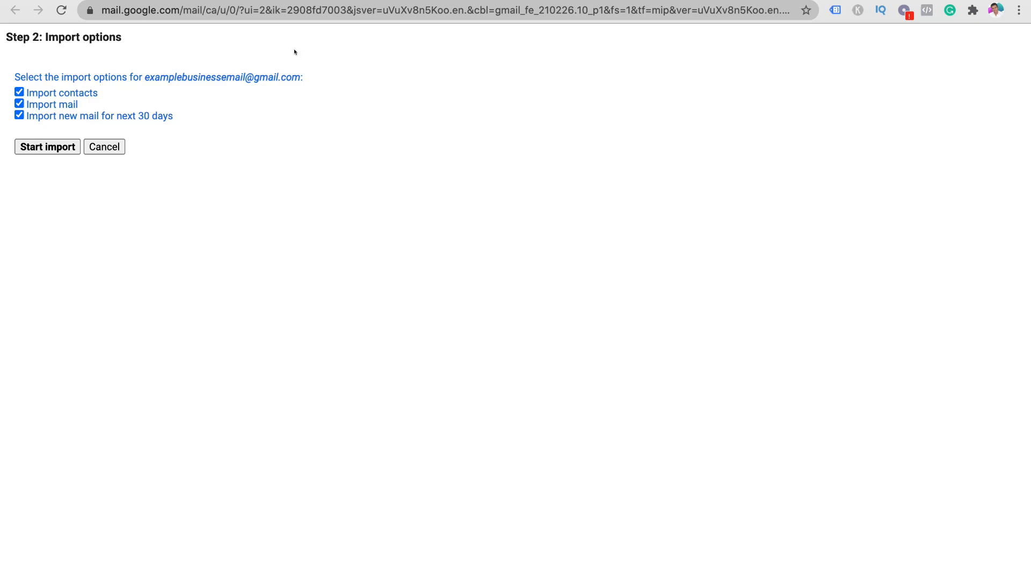
{"action": "mouse_move", "coordinate": [224, 98]}
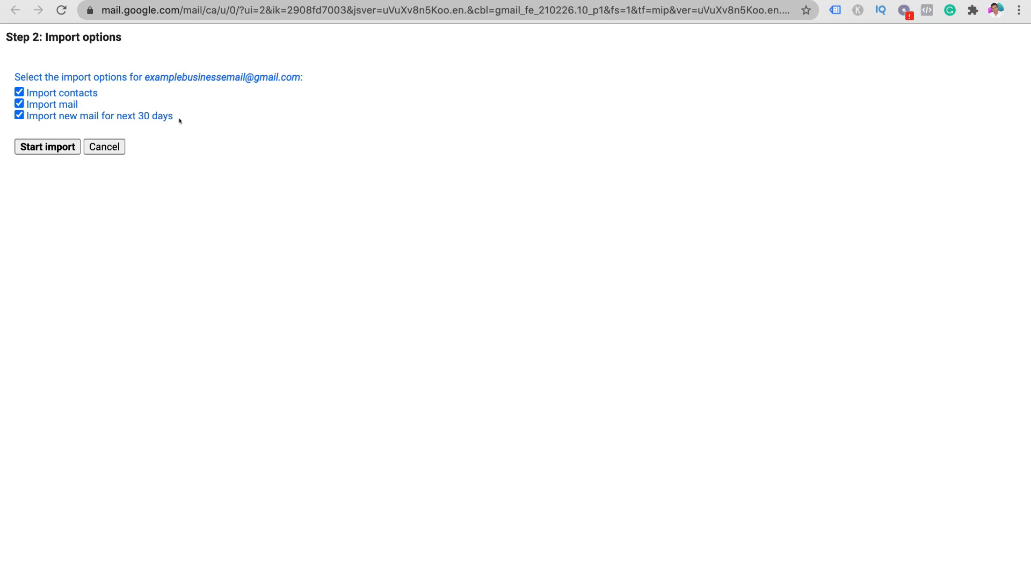
Leave 'Import new mail for next 30 days' unchecked and start the import
{"action": "left_click", "coordinate": [19, 116]}
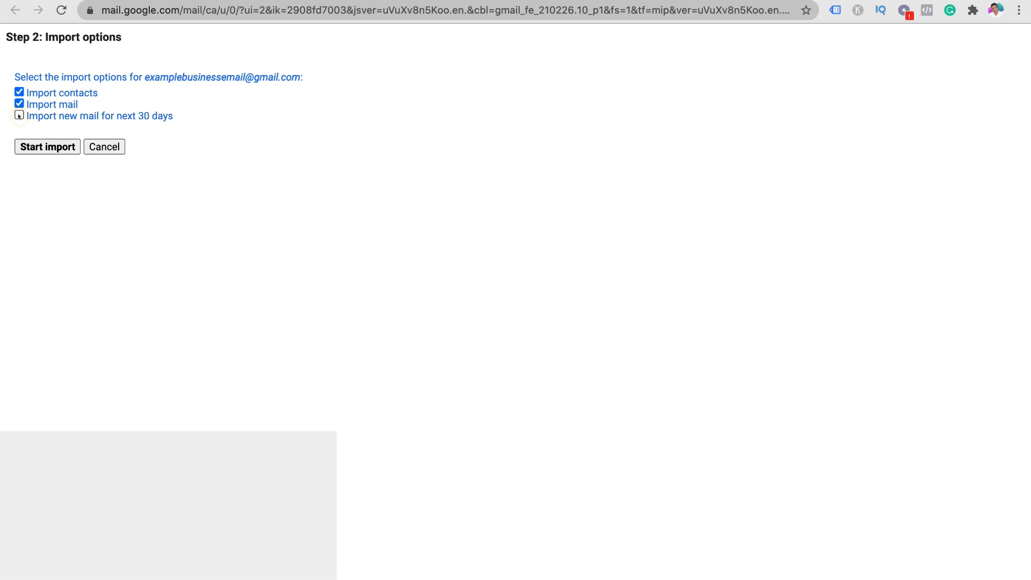
{"action": "left_click", "coordinate": [19, 115]}
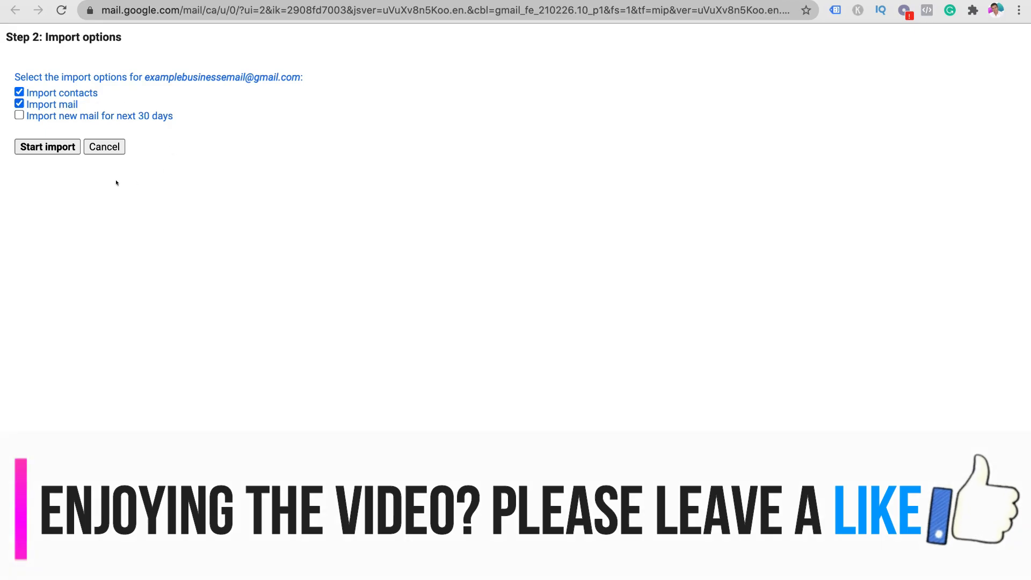
{"action": "left_click", "coordinate": [46, 147]}
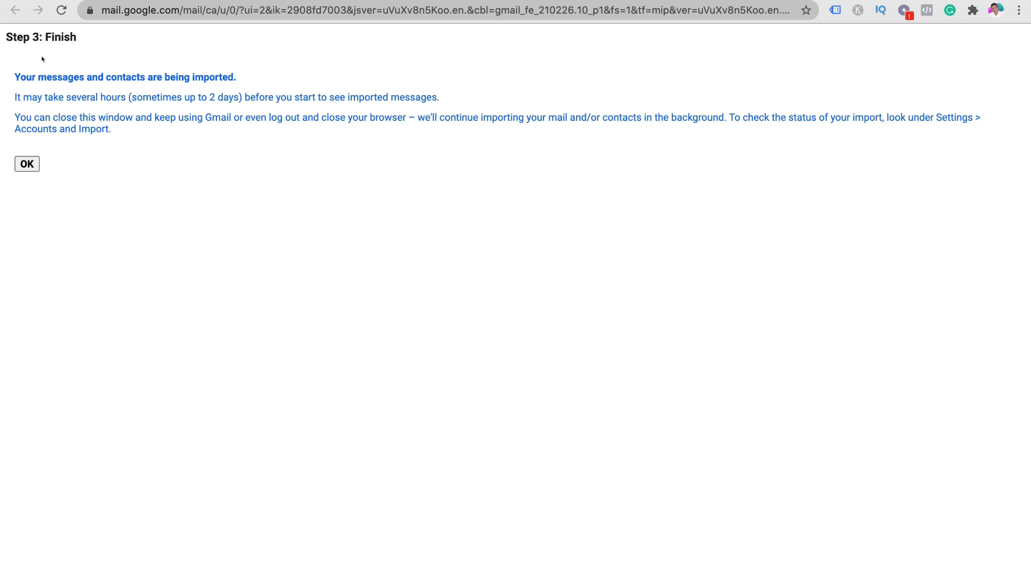
{"action": "mouse_move", "coordinate": [68, 60]}
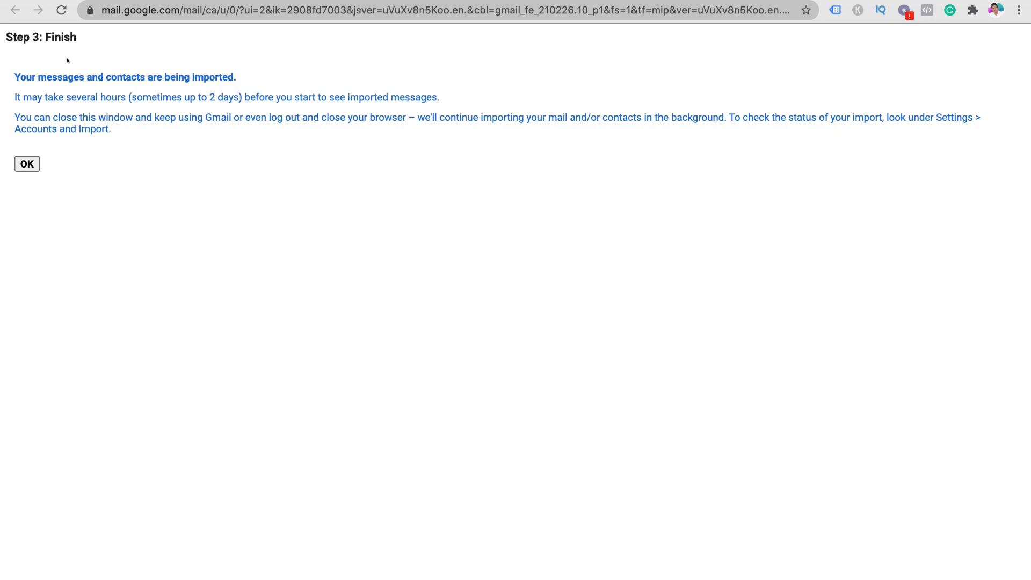
{"action": "mouse_move", "coordinate": [113, 104]}
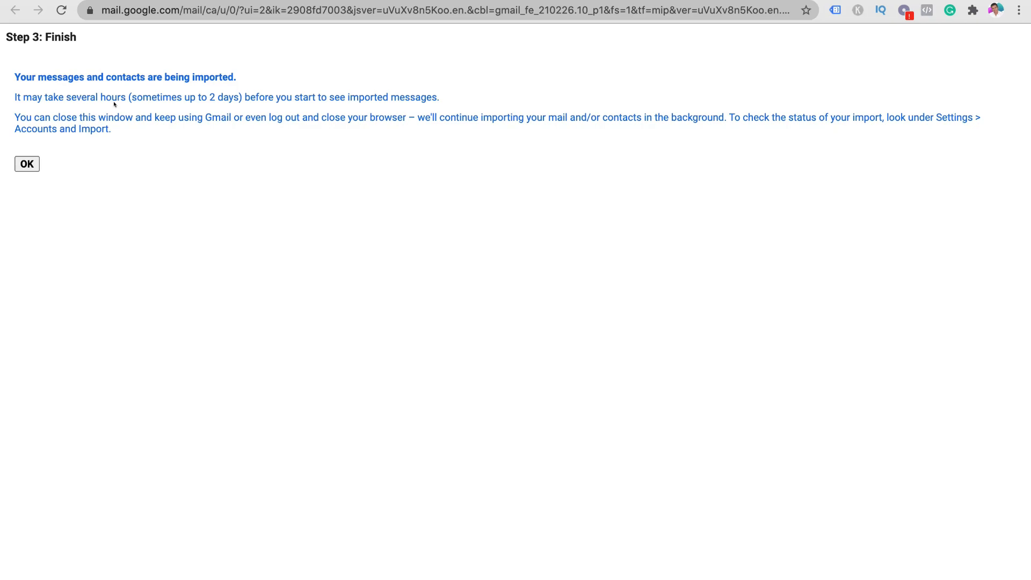
{"action": "mouse_move", "coordinate": [254, 104]}
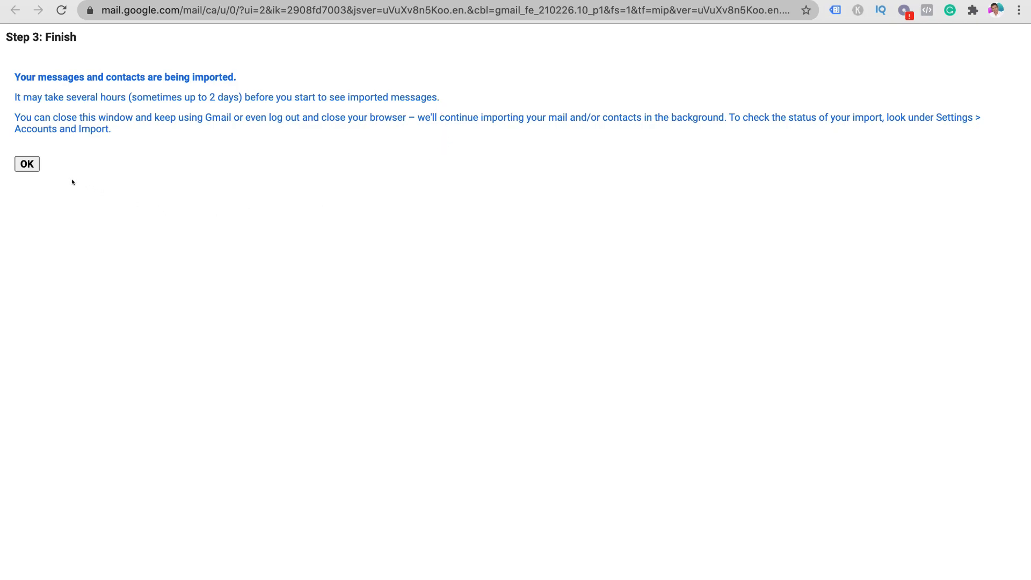
Dismiss the import confirmation and return to the inbox
{"action": "left_click", "coordinate": [26, 163]}
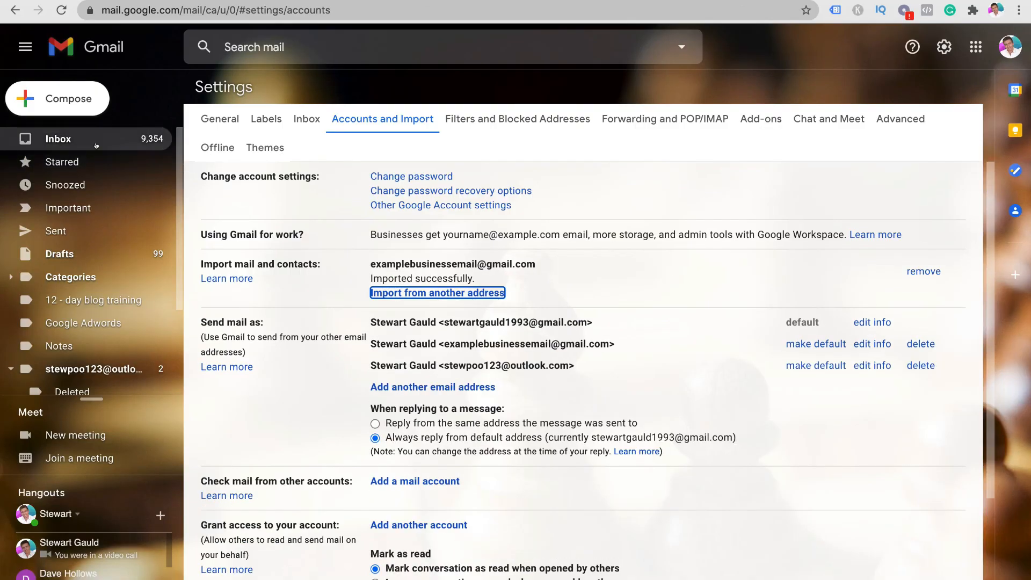
{"action": "left_click", "coordinate": [58, 138]}
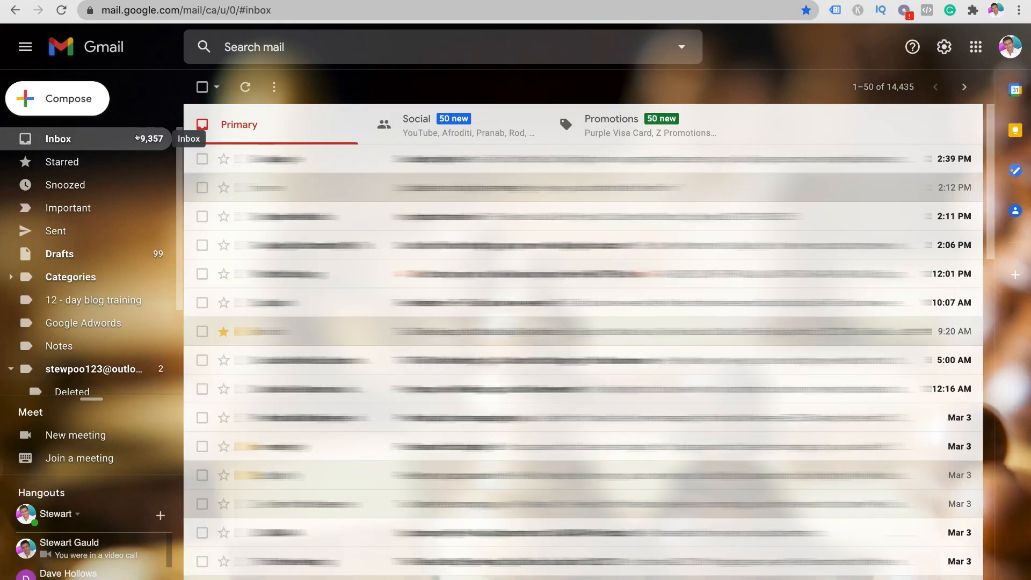
{"action": "mouse_move", "coordinate": [245, 87]}
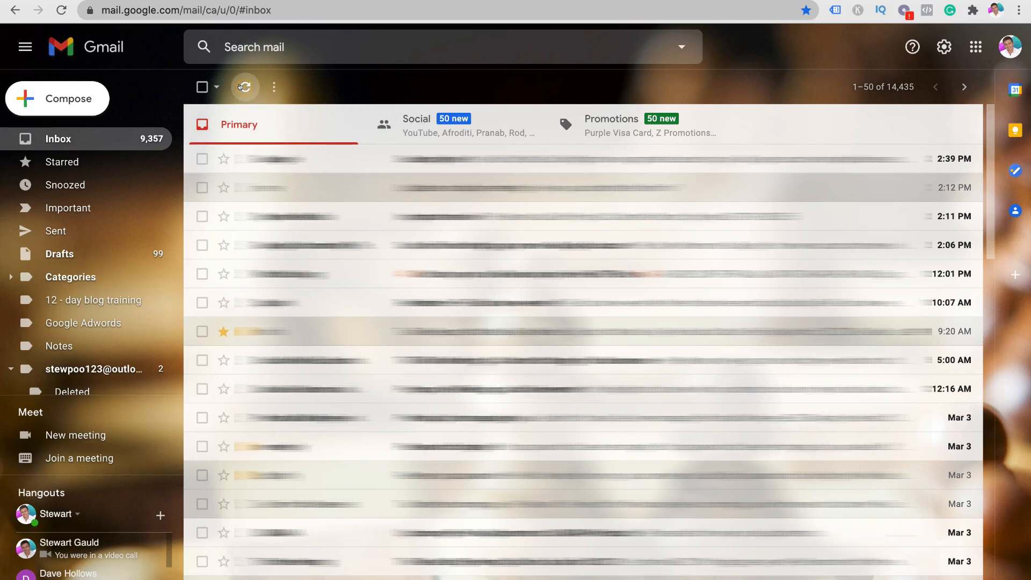
{"action": "mouse_move", "coordinate": [244, 87]}
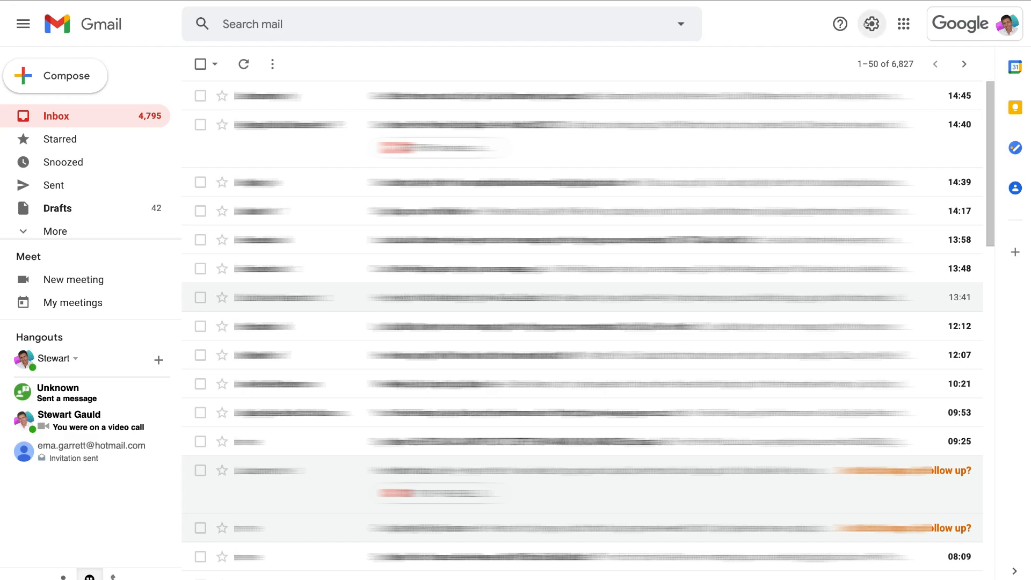
Reach the work account's Accounts settings page from the gear menu
{"action": "left_click", "coordinate": [871, 23]}
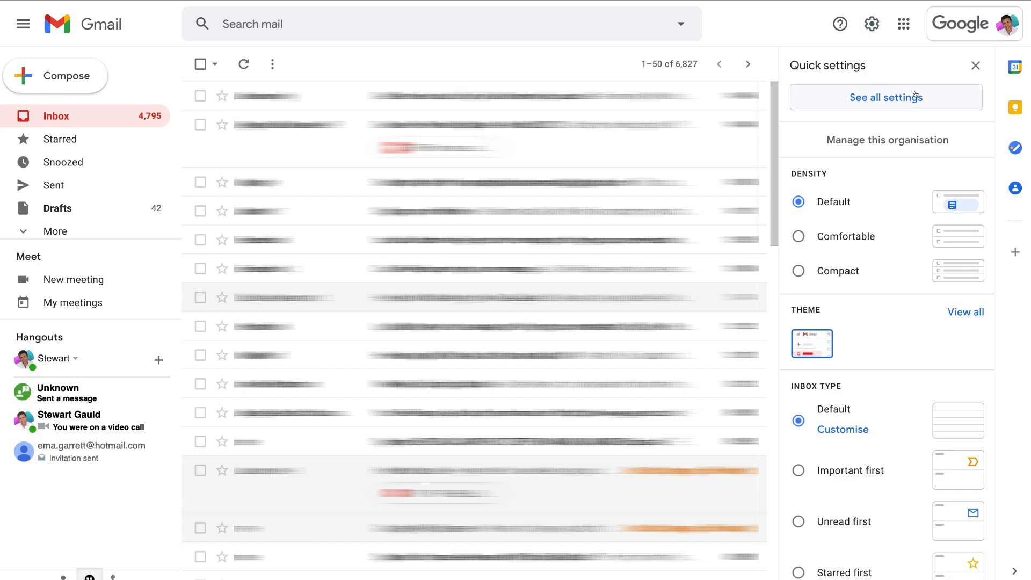
{"action": "left_click", "coordinate": [886, 98]}
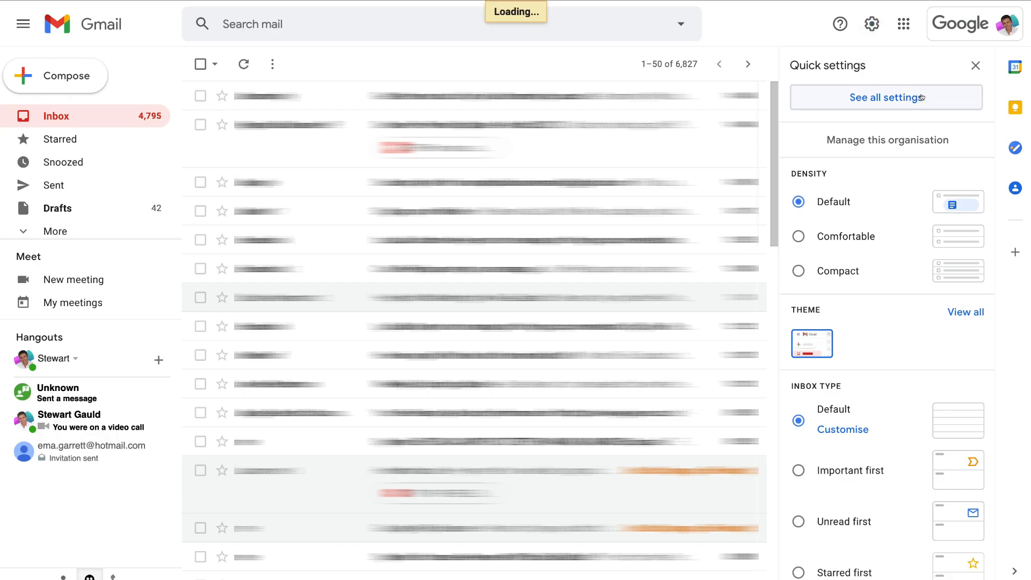
{"action": "left_click", "coordinate": [885, 98]}
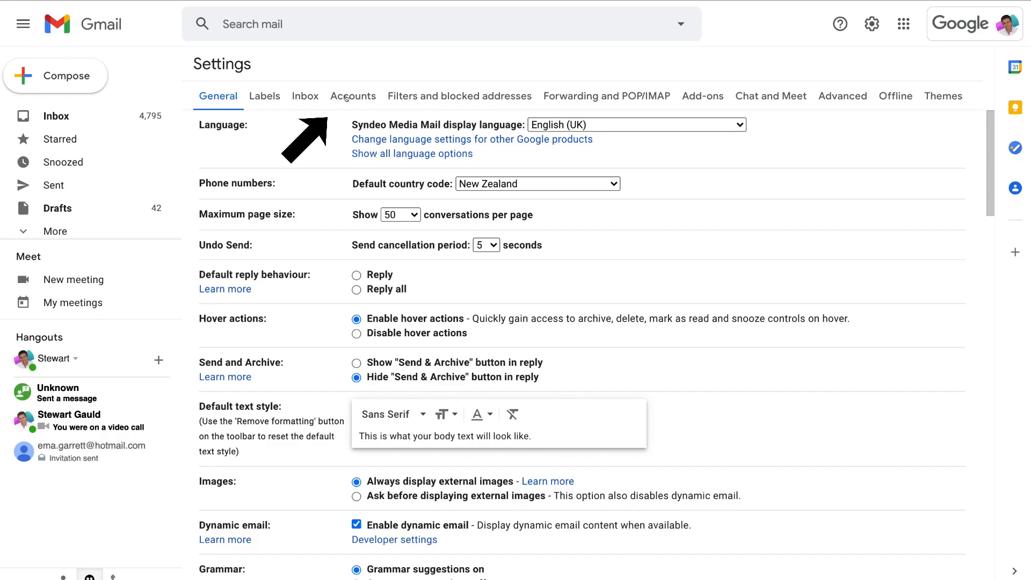
{"action": "left_click", "coordinate": [352, 96]}
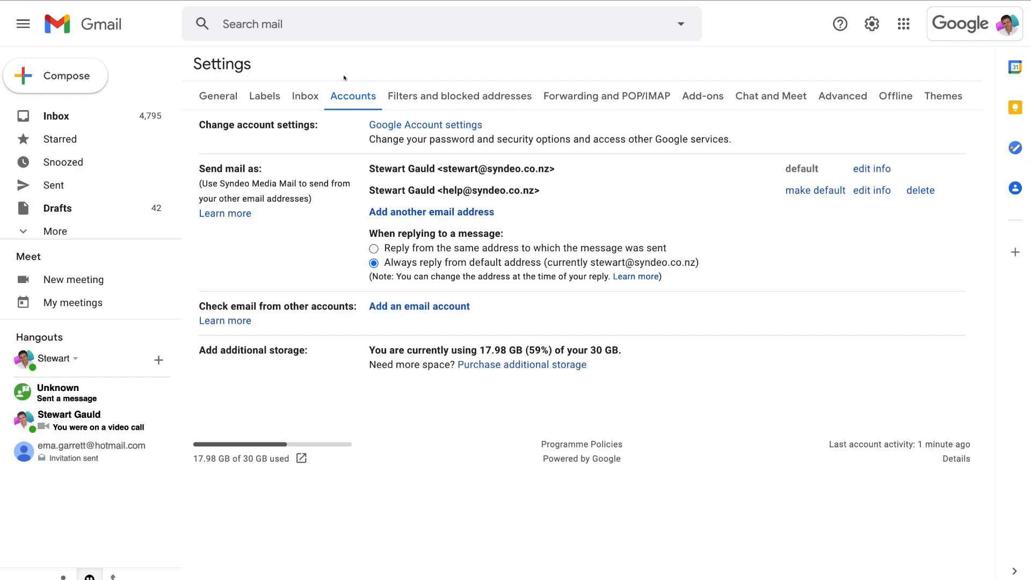
{"action": "mouse_move", "coordinate": [678, 83]}
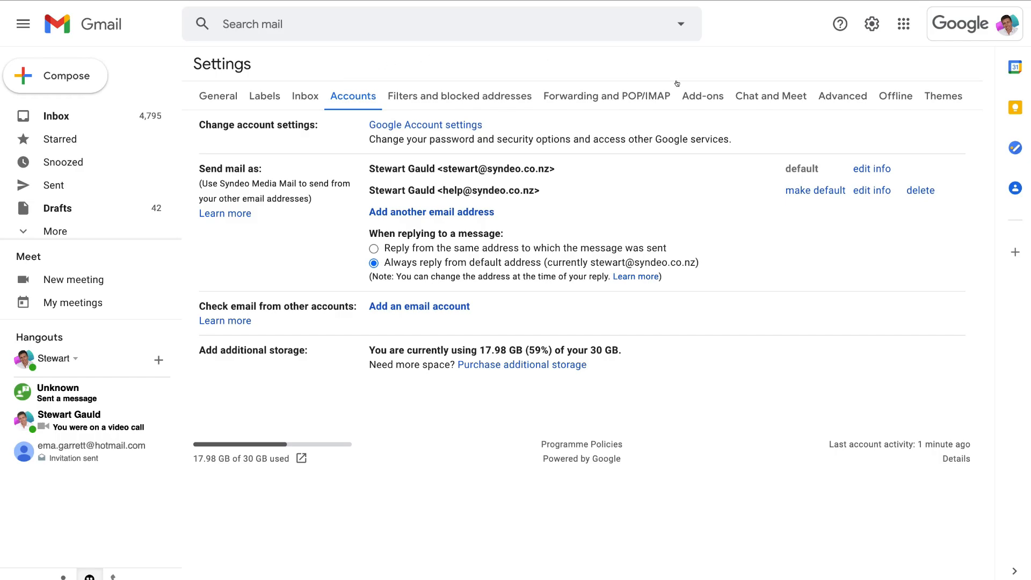
Launch the Admin console from the Google apps launcher
{"action": "left_click", "coordinate": [903, 24]}
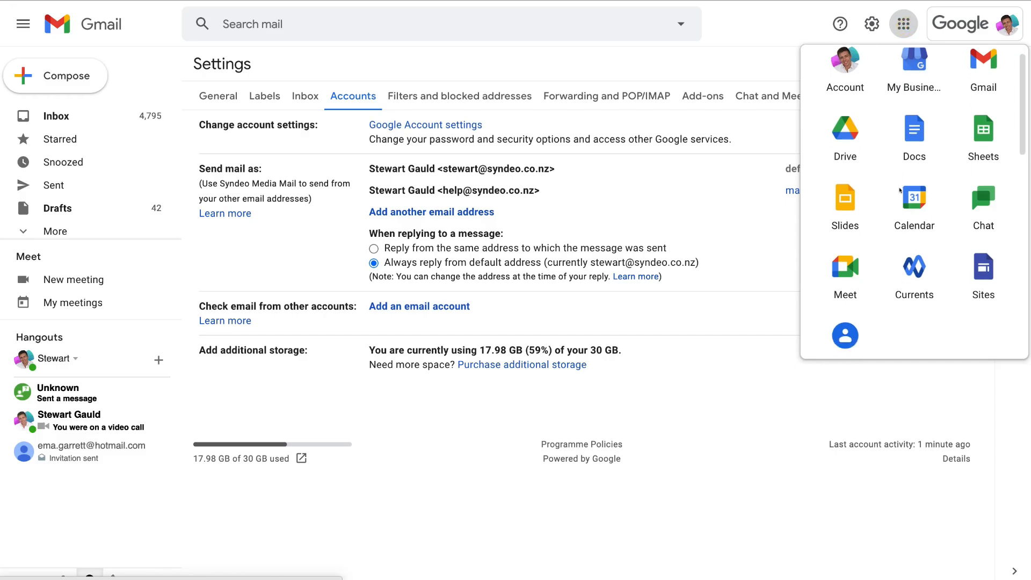
{"action": "scroll", "scroll_direction": "down", "scroll_amount": 3}
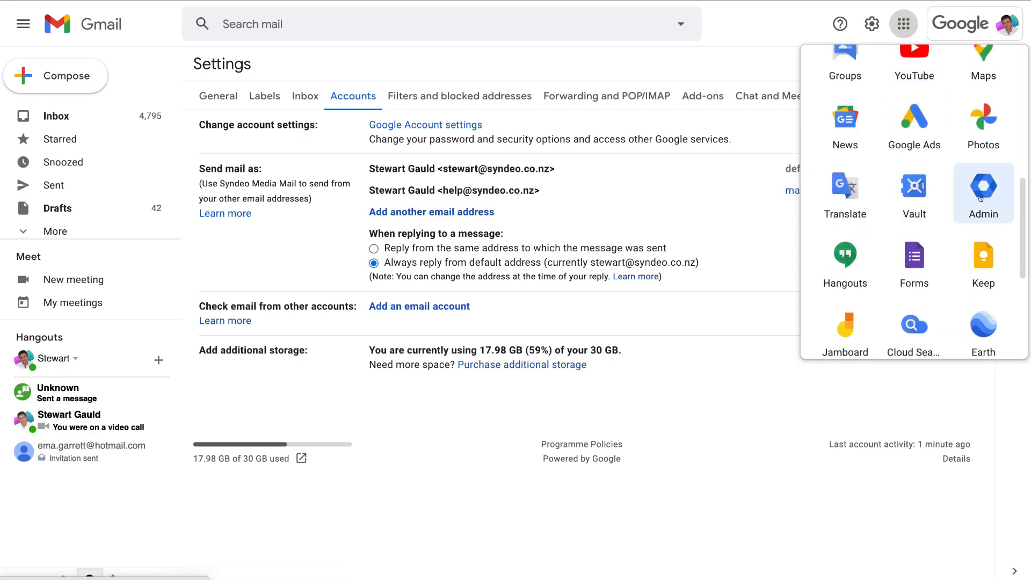
{"action": "left_click", "coordinate": [983, 192]}
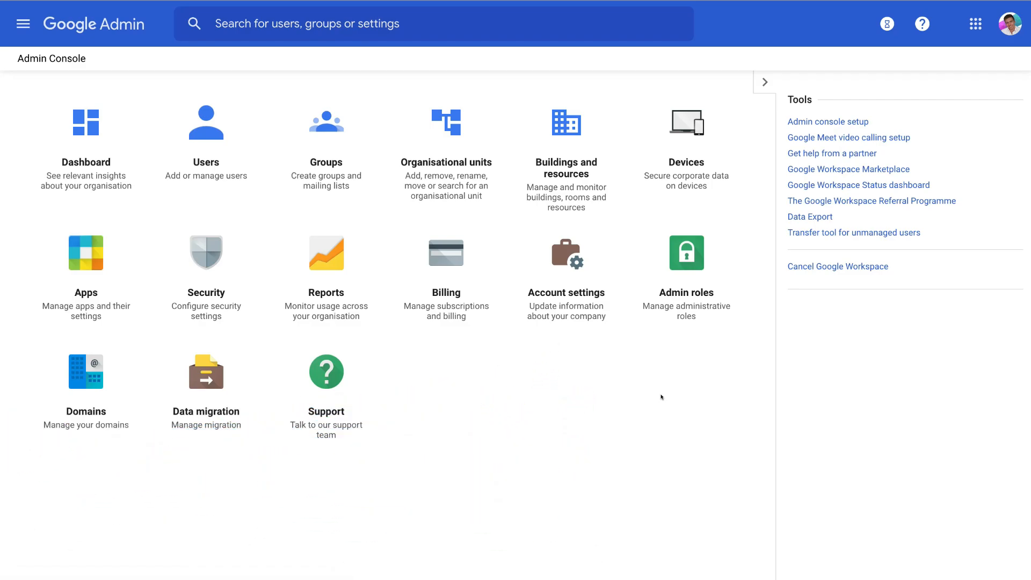
{"action": "mouse_move", "coordinate": [86, 270]}
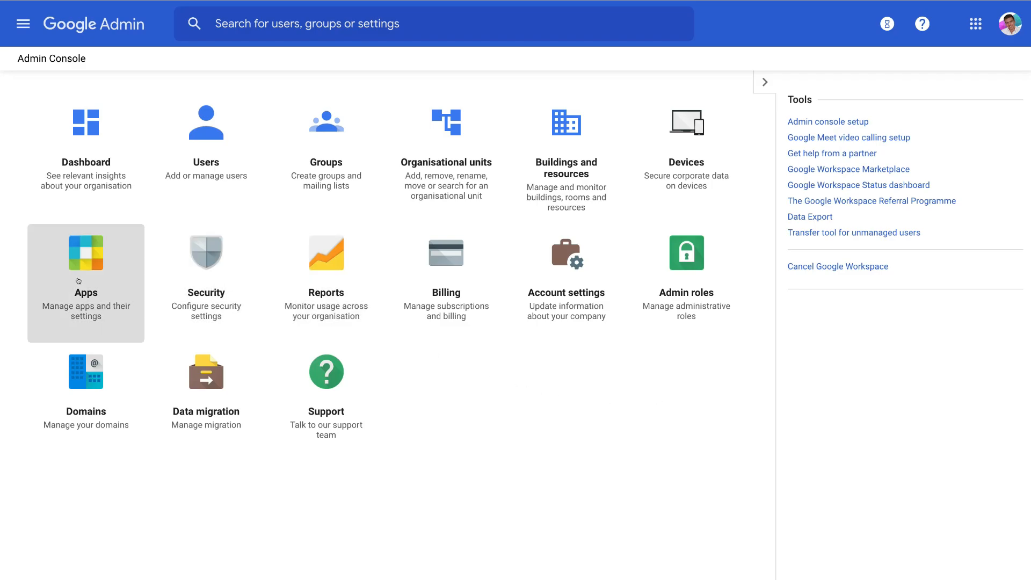
Navigate Apps > Google Workspace > Gmail to reach Gmail service settings
{"action": "left_click", "coordinate": [86, 270]}
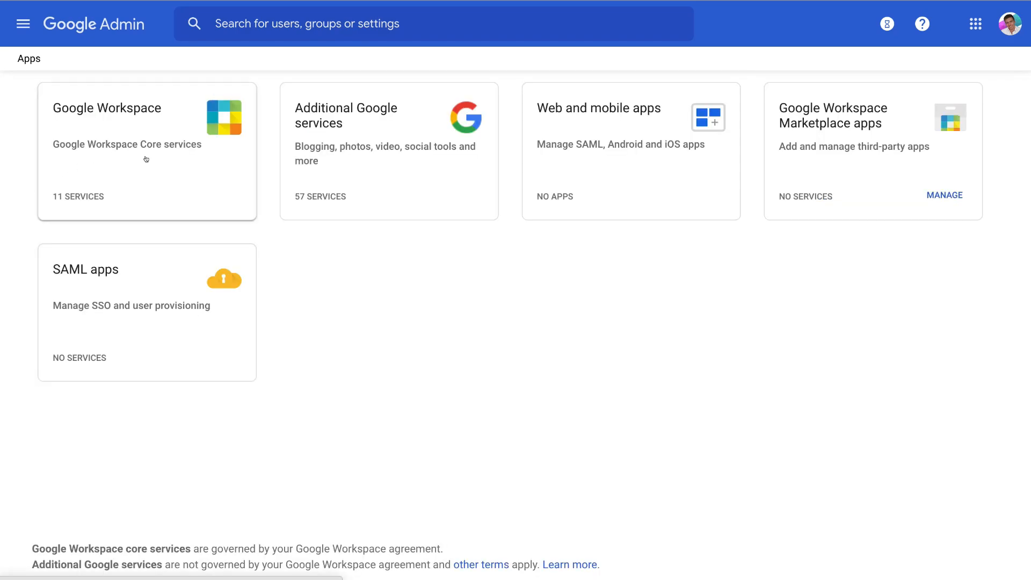
{"action": "left_click", "coordinate": [147, 151]}
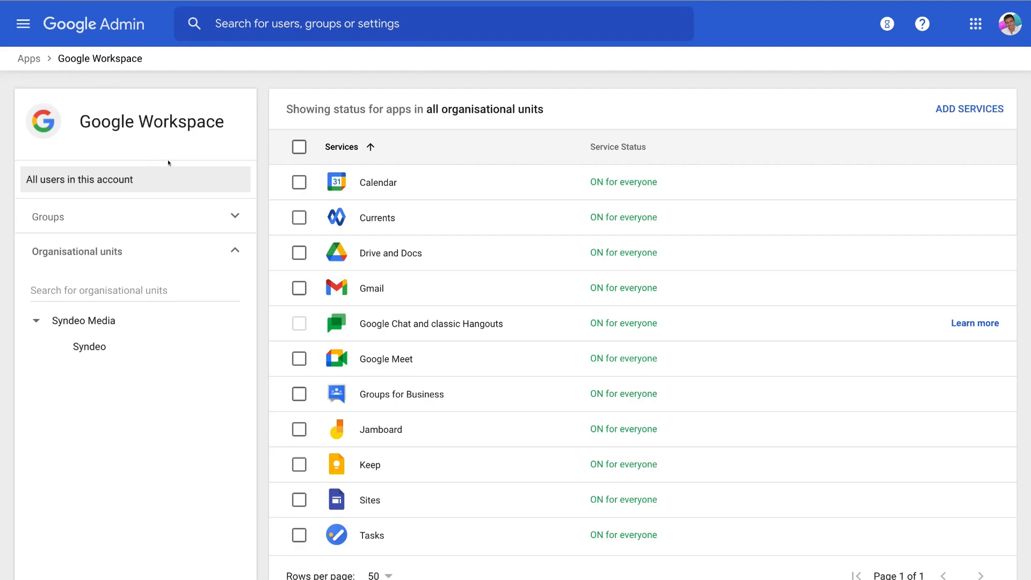
{"action": "mouse_move", "coordinate": [374, 288]}
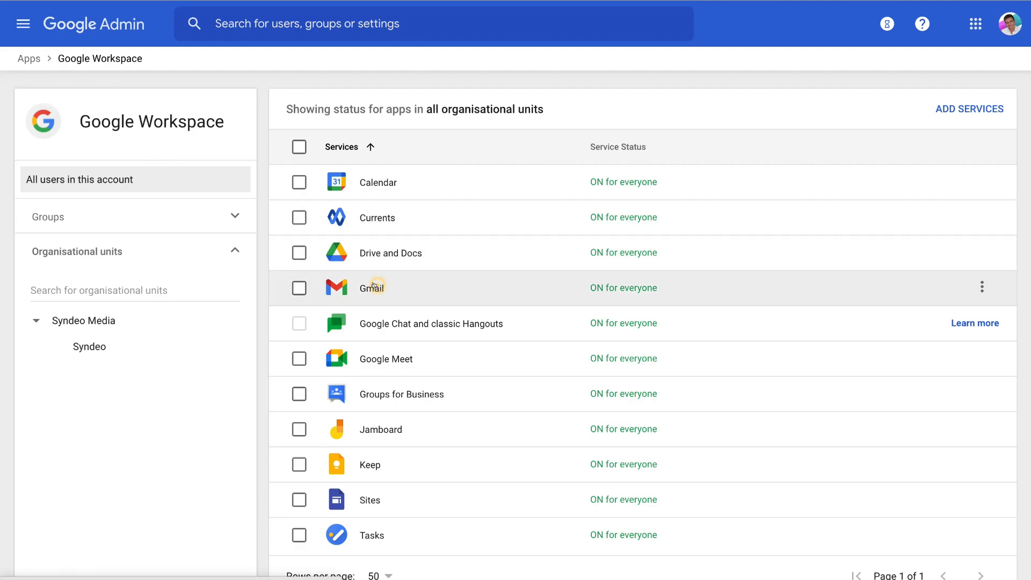
{"action": "left_click", "coordinate": [369, 287]}
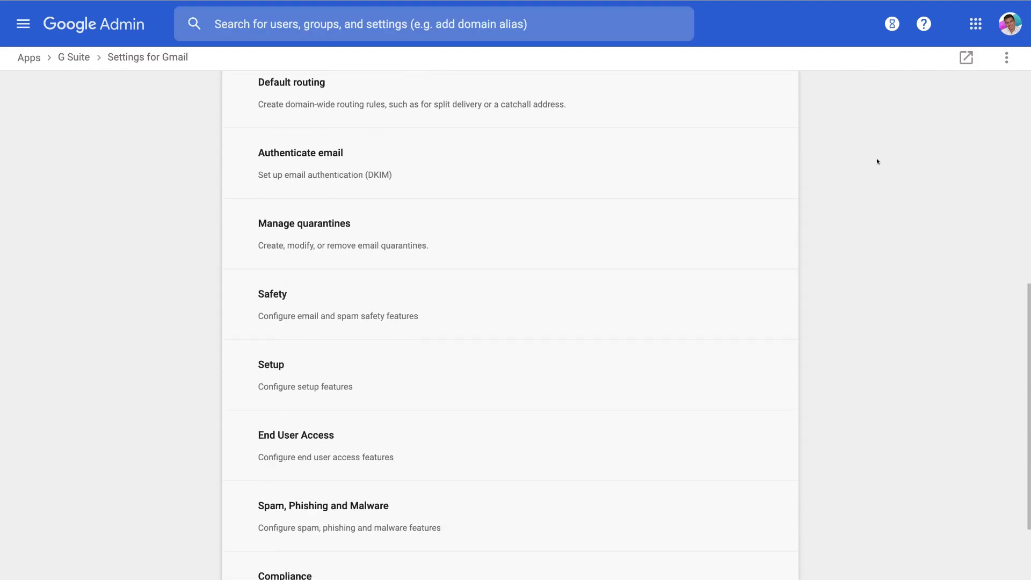
In Gmail Setup, allow users to import mail and contacts under User email uploads and save
{"action": "left_click", "coordinate": [271, 364]}
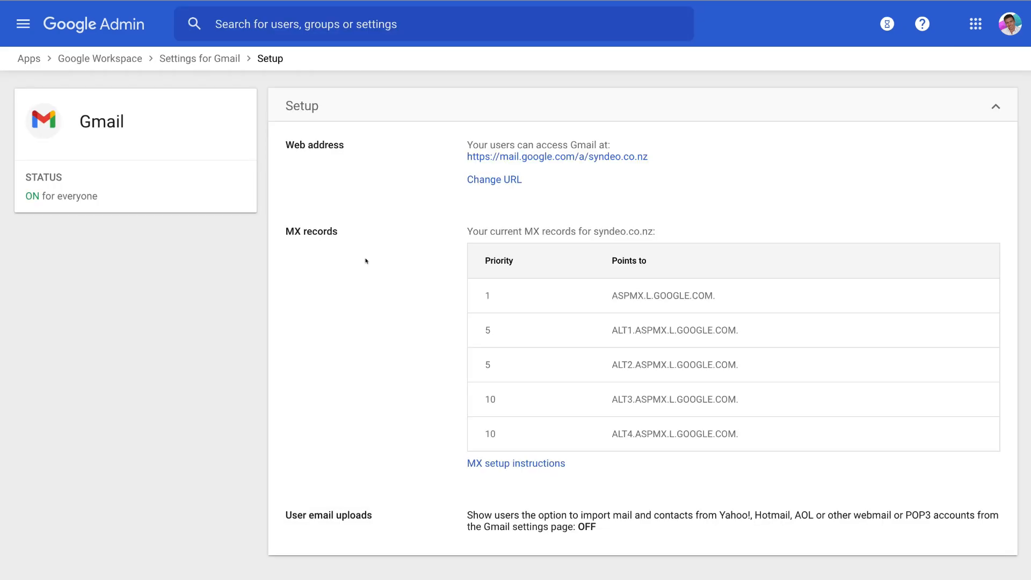
{"action": "mouse_move", "coordinate": [402, 506]}
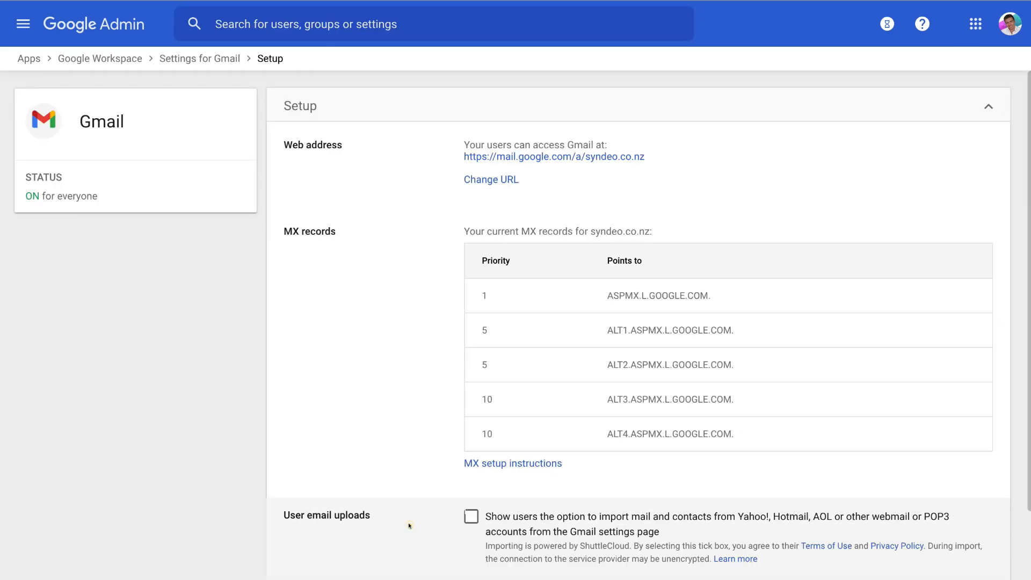
{"action": "left_click", "coordinate": [470, 517]}
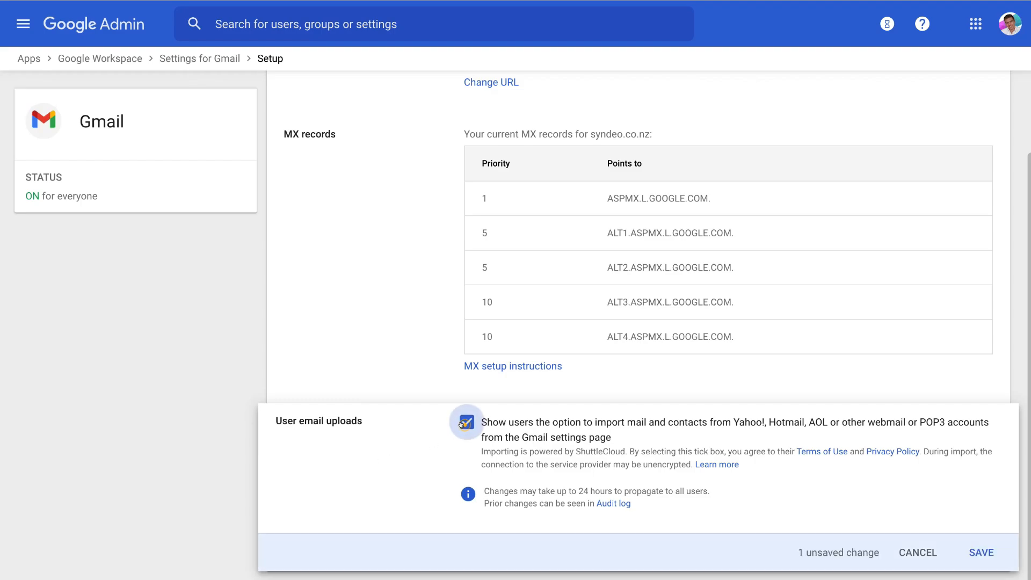
{"action": "left_click", "coordinate": [466, 421]}
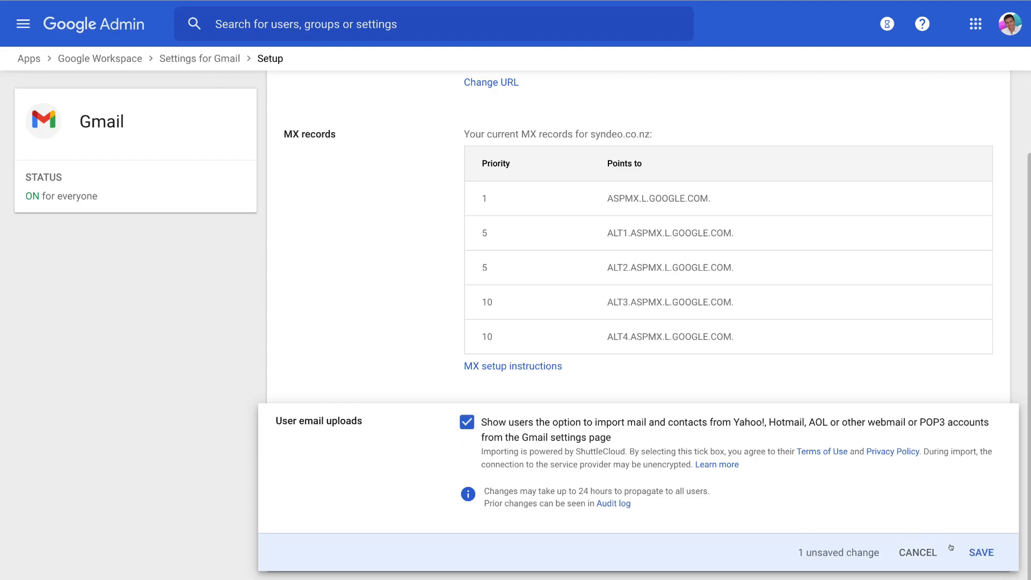
{"action": "left_click", "coordinate": [981, 552]}
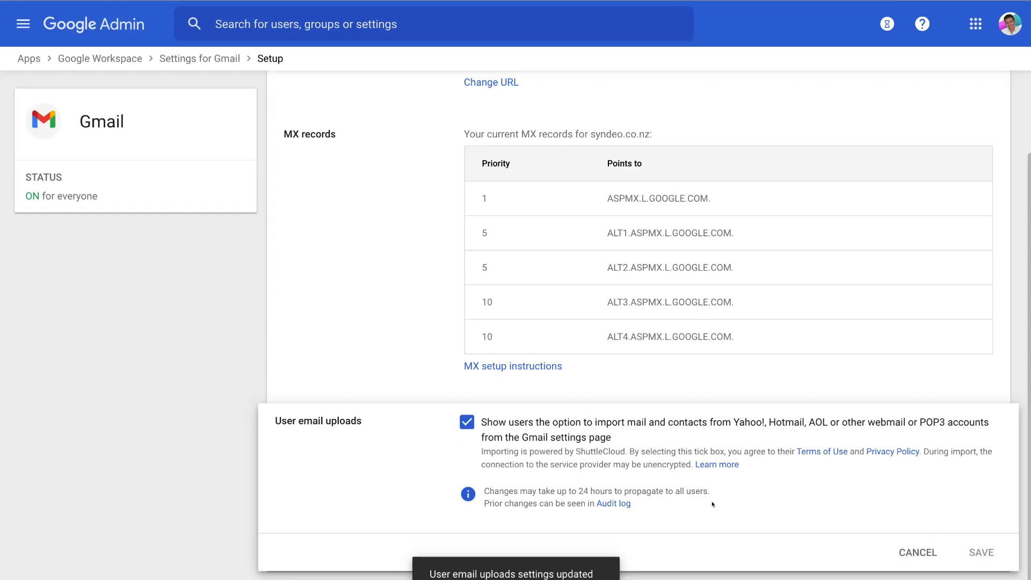
{"action": "mouse_move", "coordinate": [532, 570]}
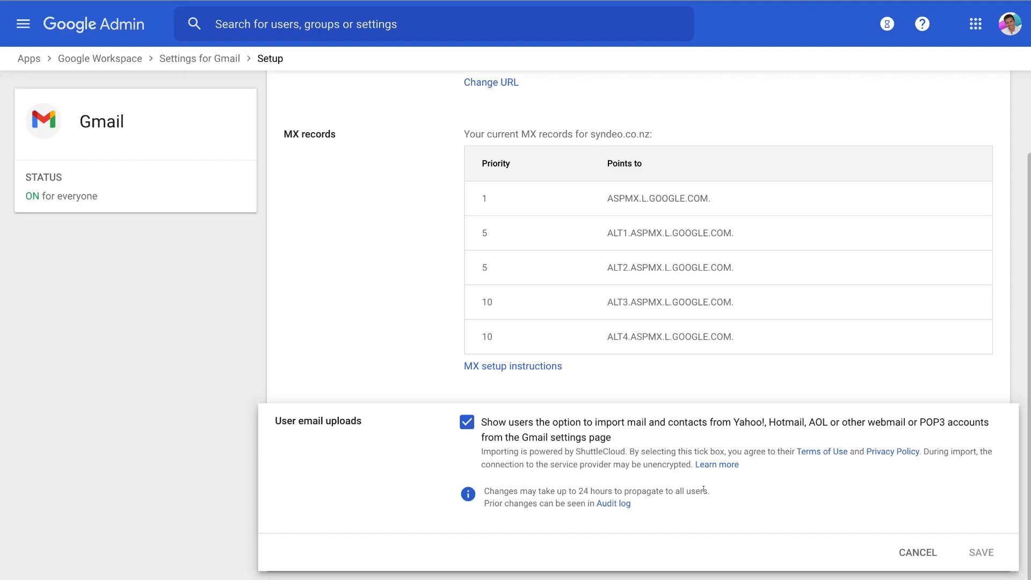
{"action": "mouse_move", "coordinate": [723, 491]}
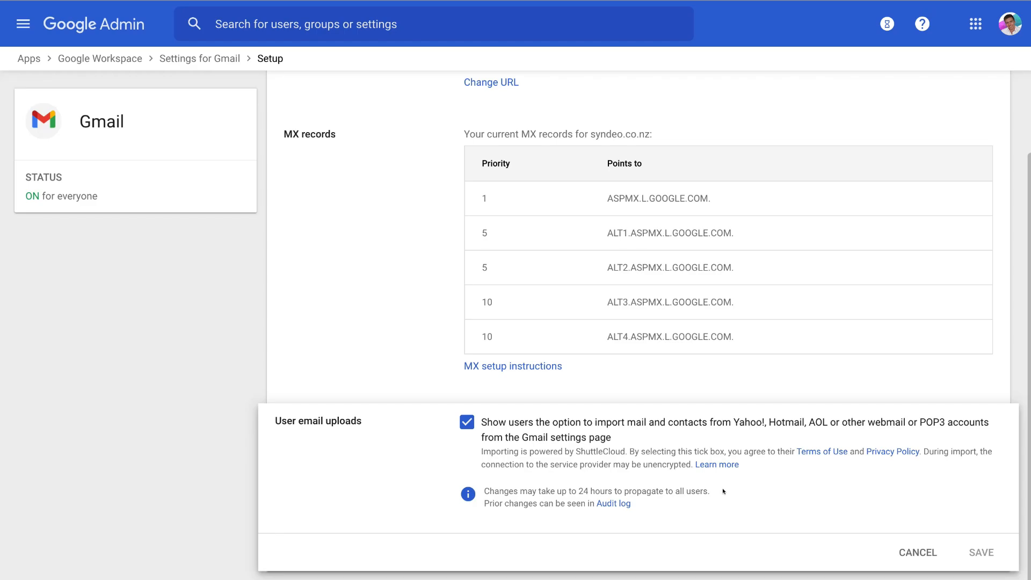
Return to Gmail's Accounts and Import settings, now showing Import mail and contacts
{"action": "left_click", "coordinate": [244, 18]}
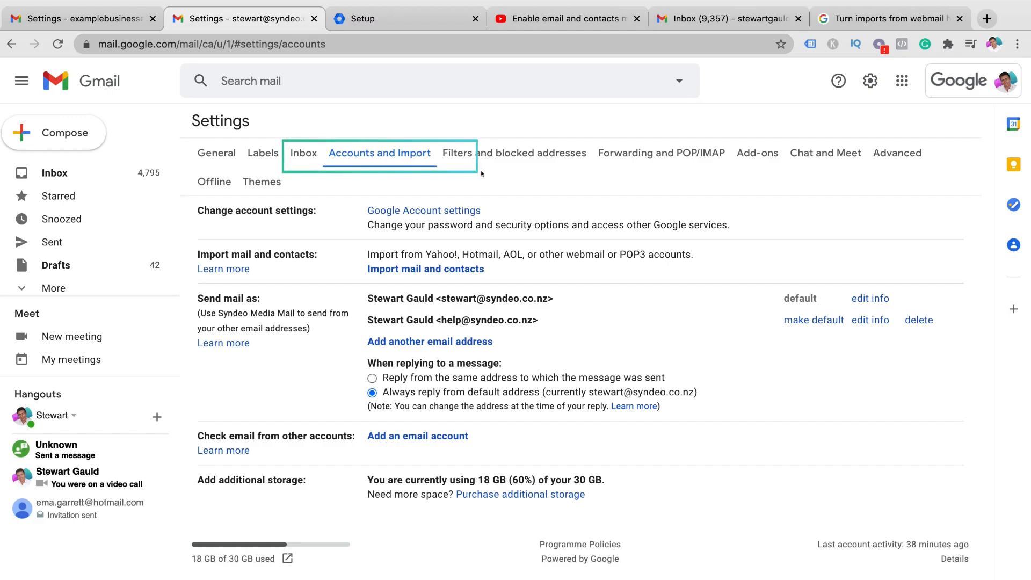
{"action": "mouse_move", "coordinate": [329, 175]}
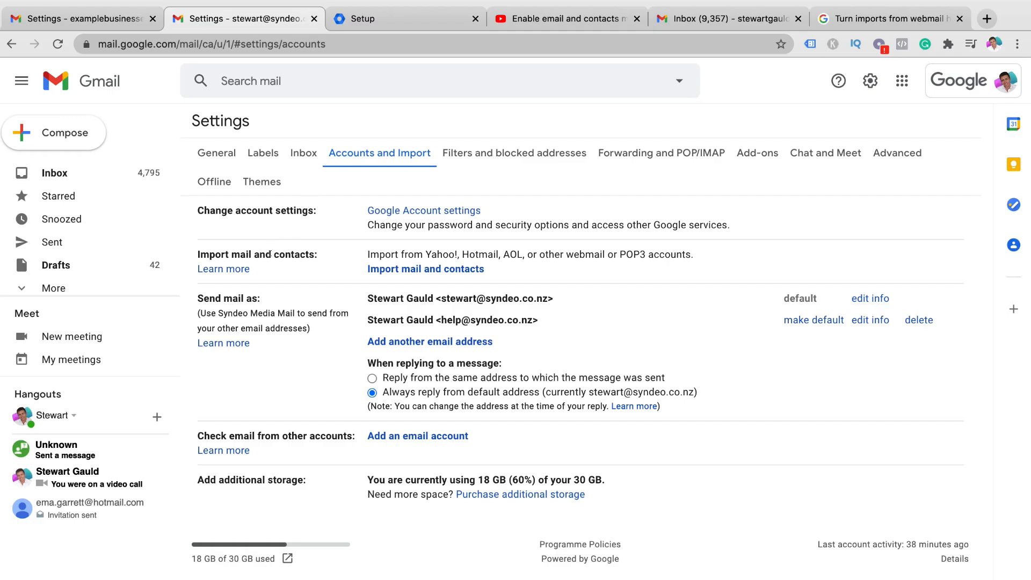
{"action": "mouse_move", "coordinate": [352, 251]}
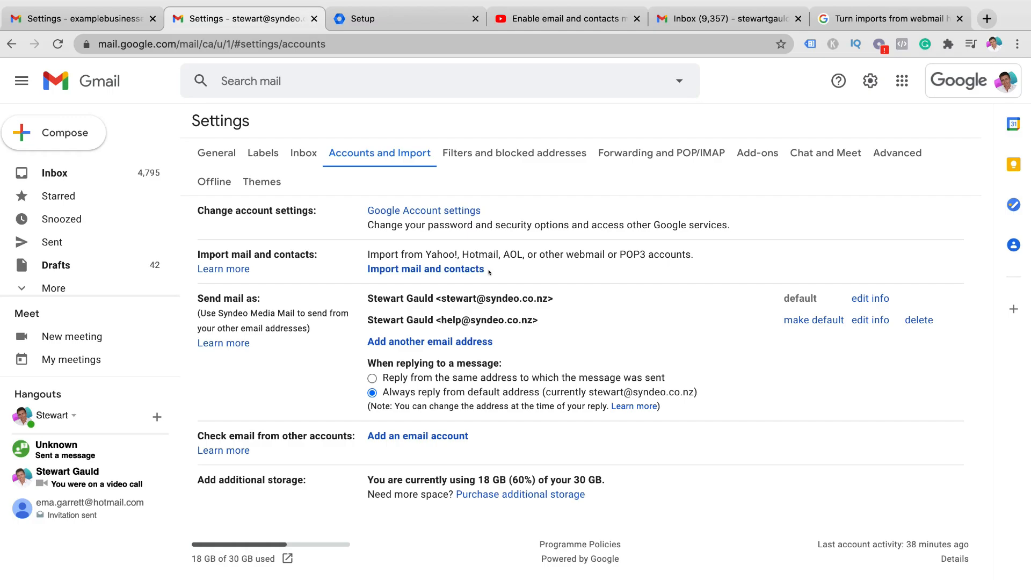
{"action": "mouse_move", "coordinate": [506, 269]}
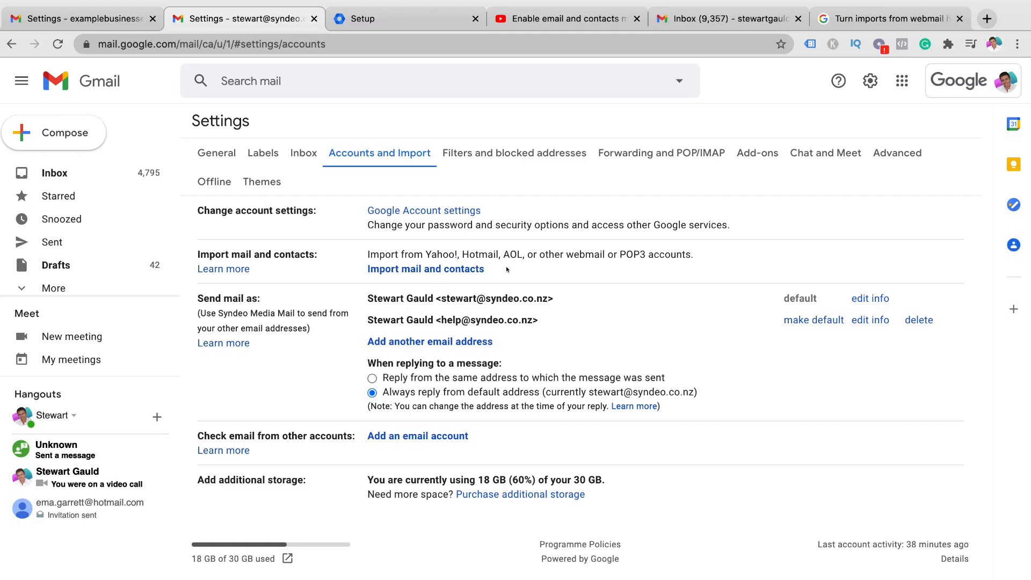
{"action": "mouse_move", "coordinate": [357, 288]}
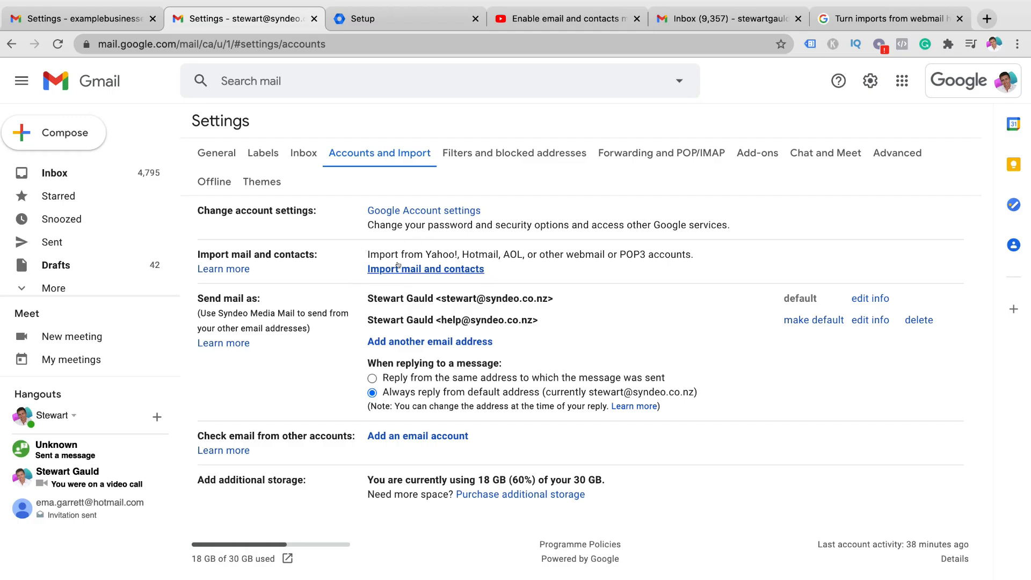
{"action": "mouse_move", "coordinate": [497, 263]}
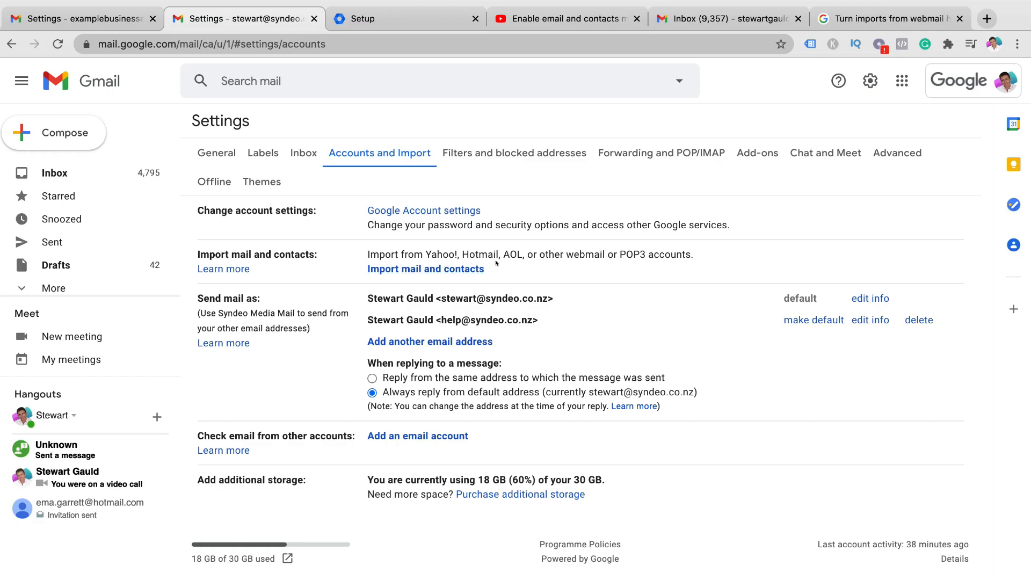